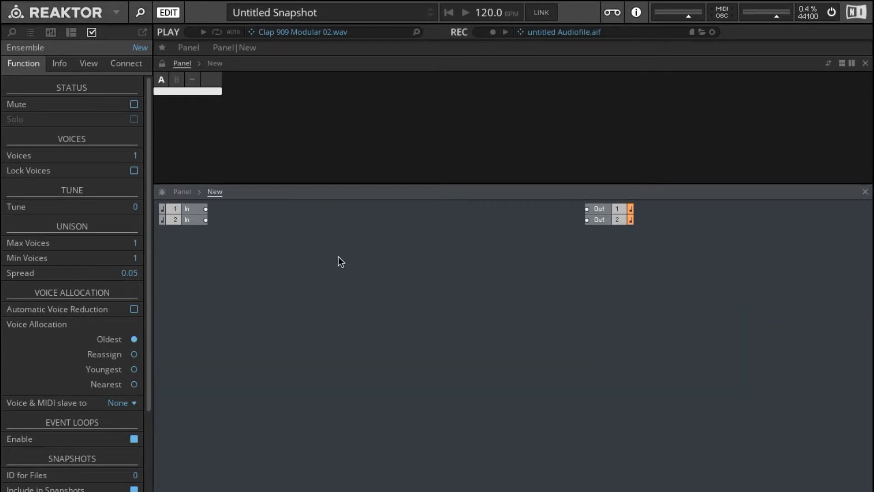
# Step: Create a new empty macro in the structure and name it CLAP
pyautogui.rightClick(341, 261)
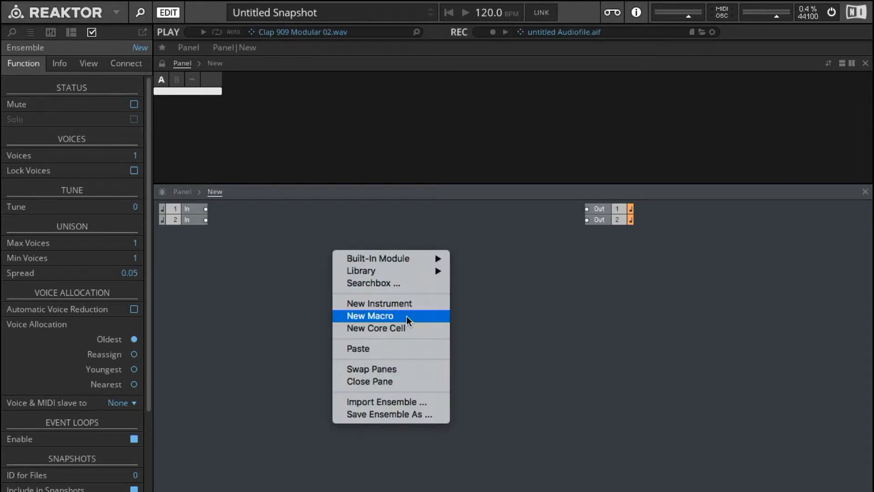
pyautogui.click(369, 316)
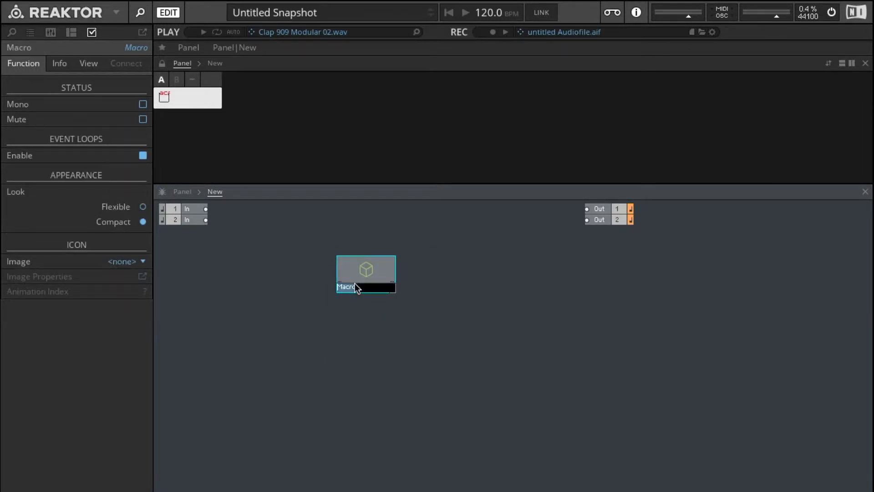
pyautogui.write('CLAP')
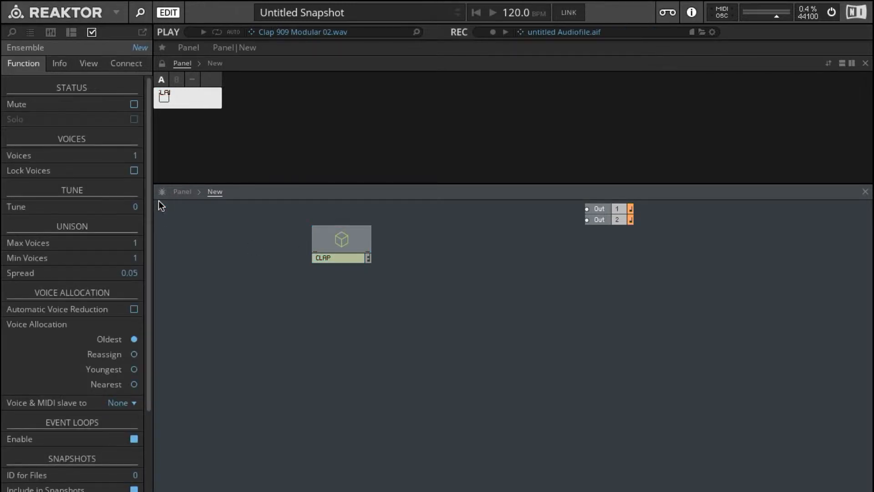
pyautogui.click(340, 243)
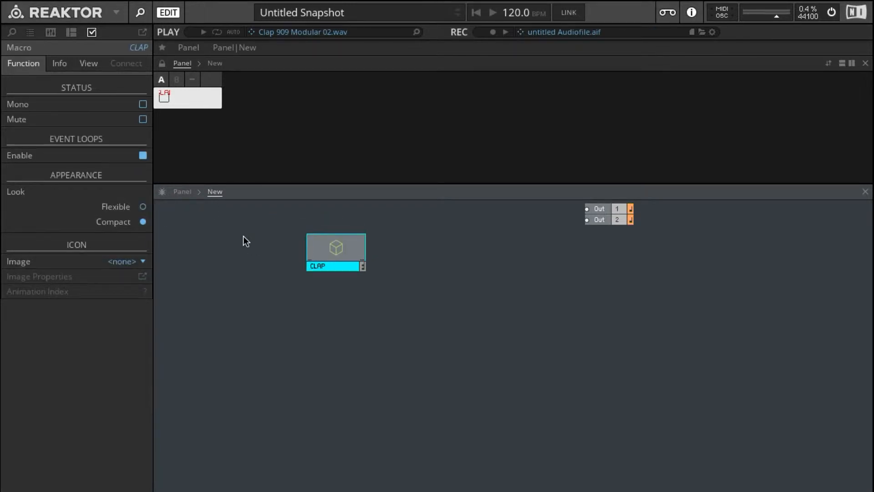
# Step: Add a Gate MIDI In wired into CLAP, then enter the macro's interior
pyautogui.write('gate')
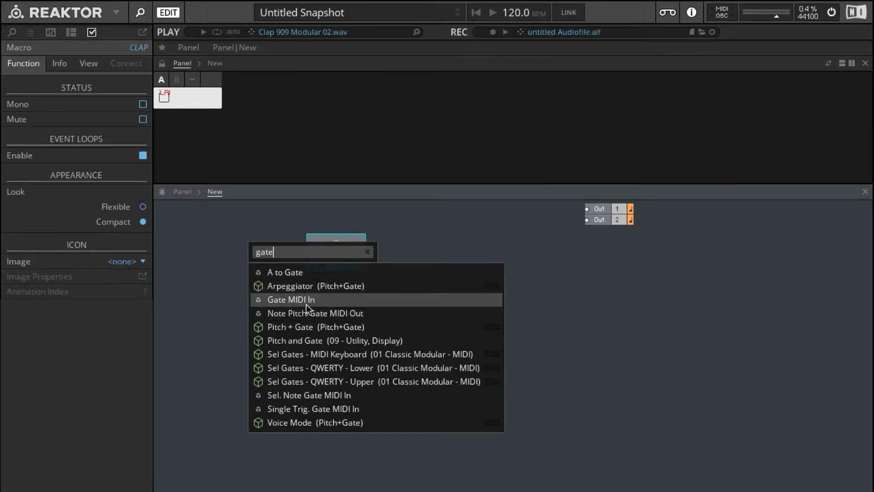
pyautogui.click(290, 300)
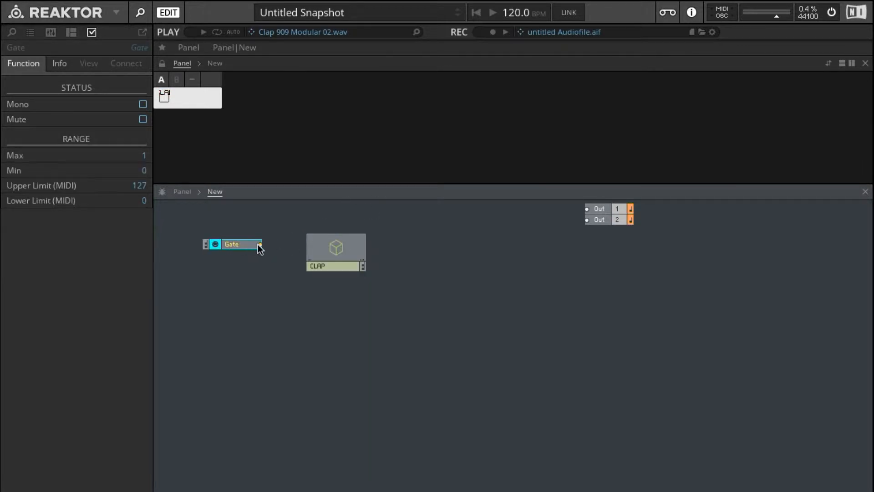
pyautogui.moveTo(260, 244); pyautogui.dragTo(310, 247)
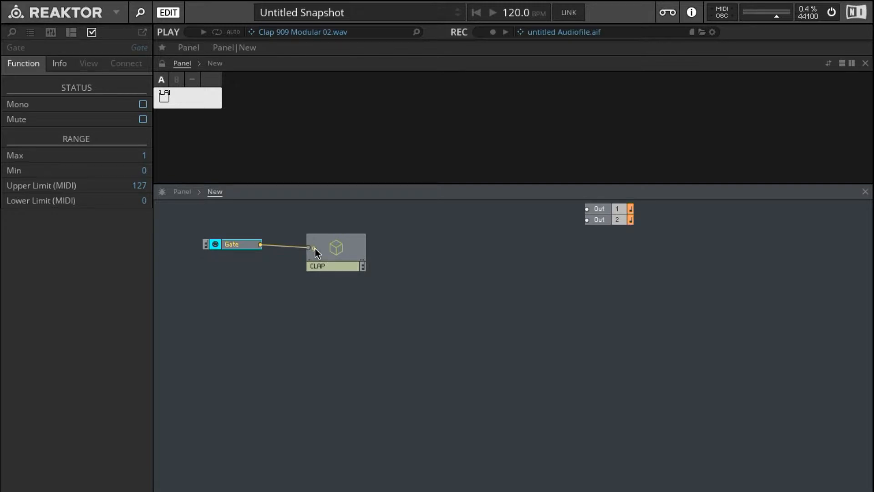
pyautogui.click(335, 248)
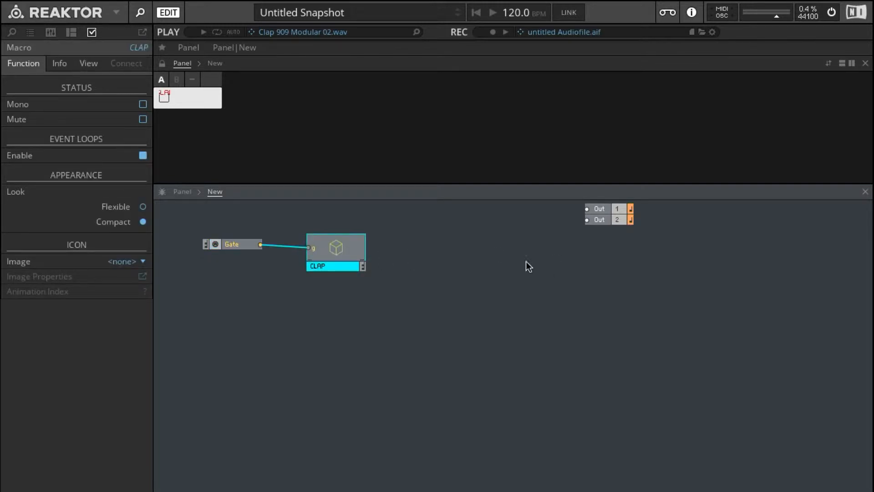
pyautogui.doubleClick(336, 248)
pyautogui.write('out')
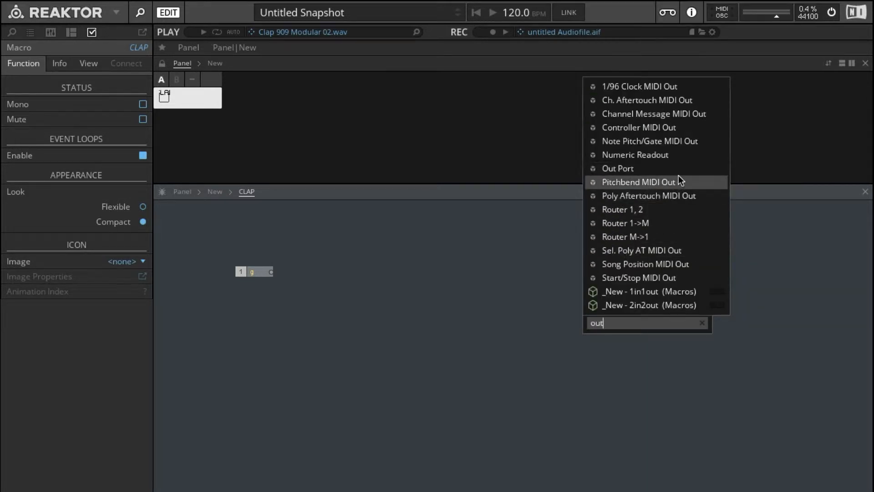
# Step: Add an Out port inside the CLAP macro beside the g input
pyautogui.click(618, 168)
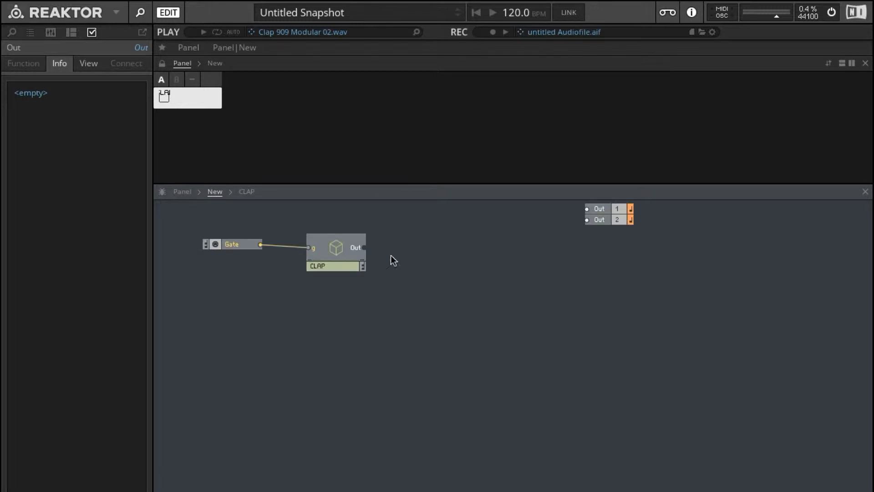
pyautogui.moveTo(363, 247); pyautogui.dragTo(587, 208)
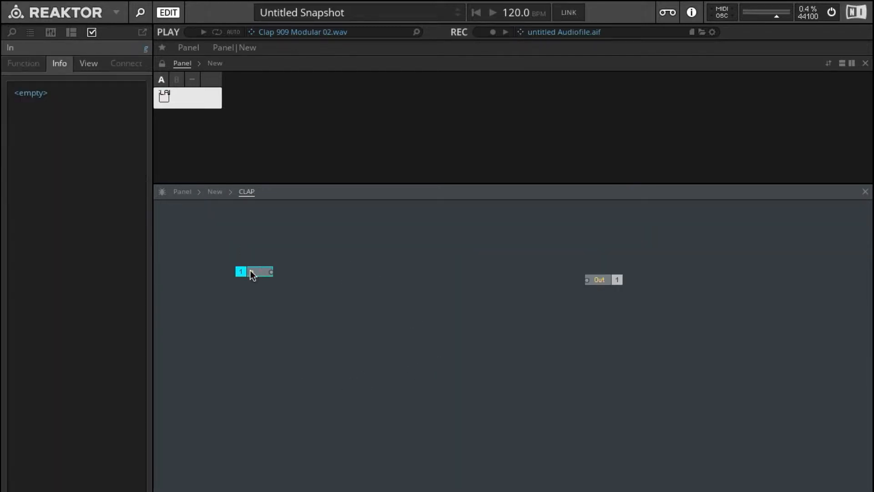
# Step: Add a Noise module with a constant amplitude of 1
pyautogui.write('noise')
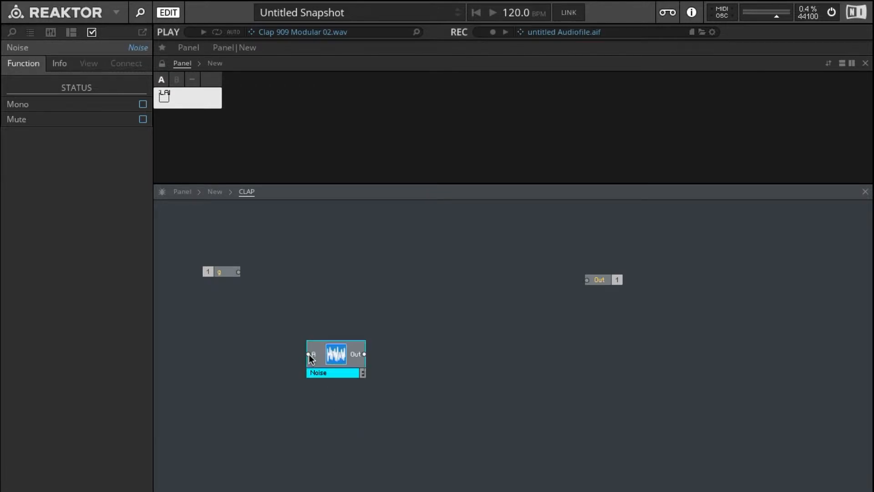
pyautogui.rightClick(312, 355)
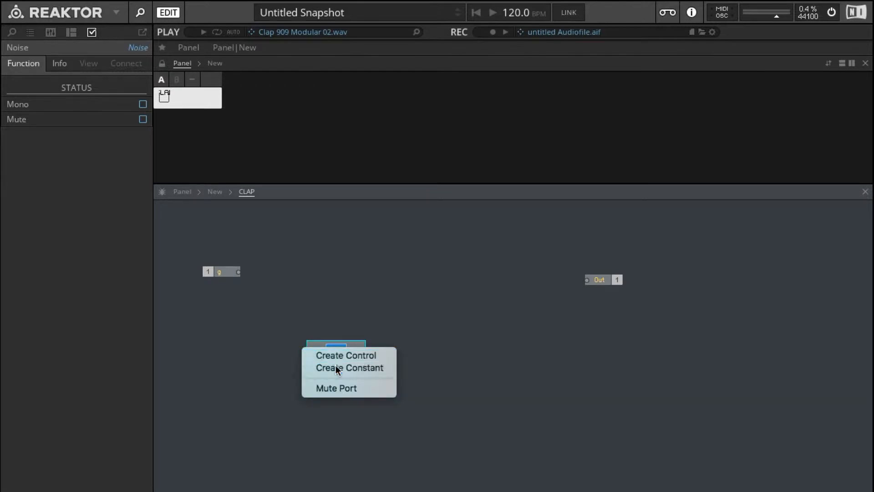
pyautogui.click(349, 367)
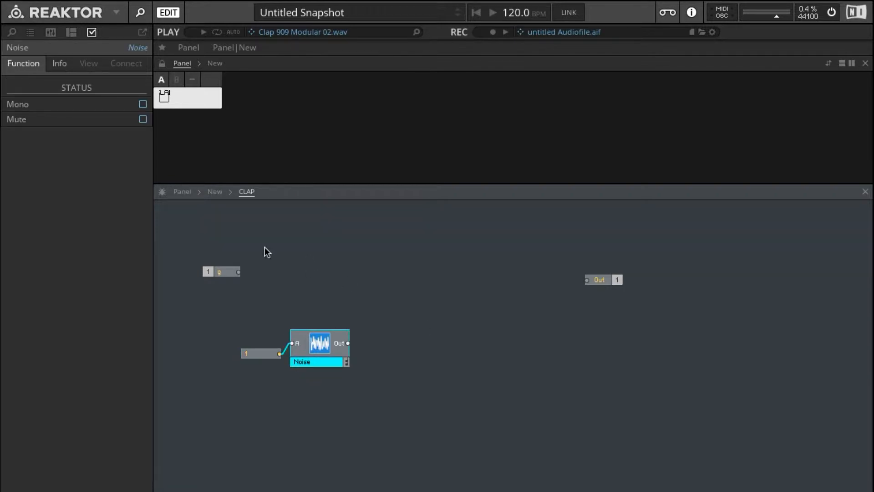
# Step: Add a DR envelope triggered by the g gate, plus a Mixer
pyautogui.write('dr')
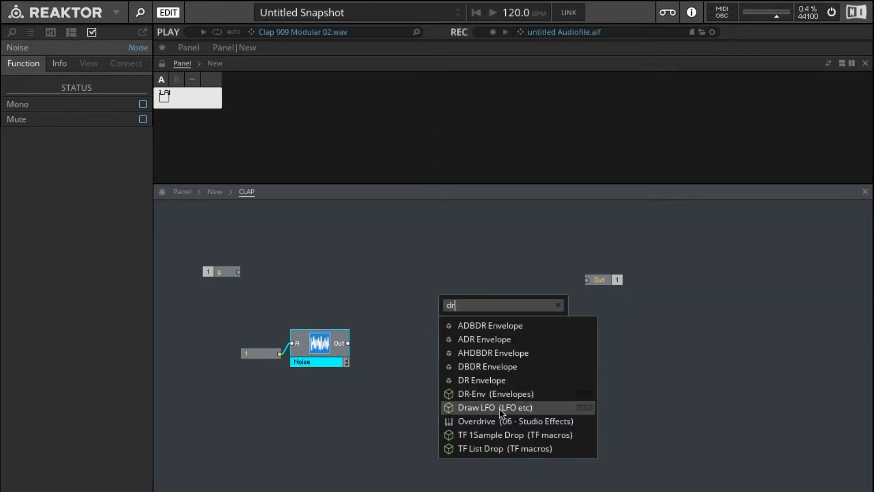
pyautogui.click(495, 394)
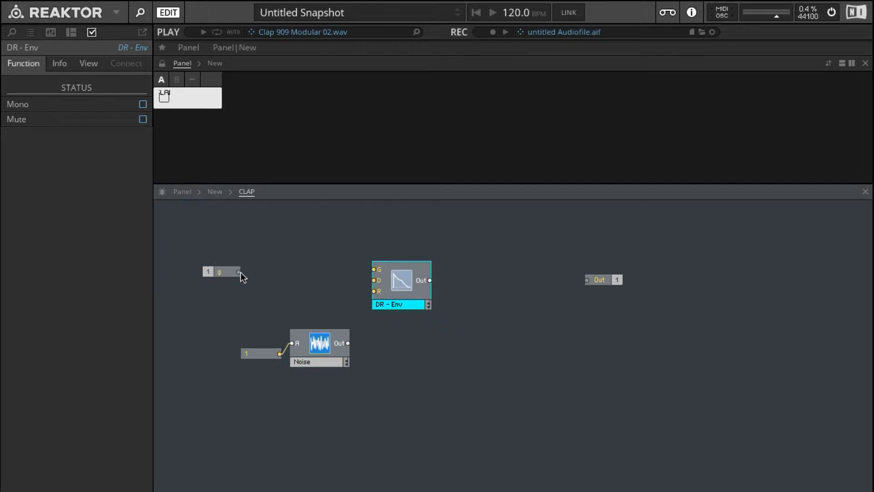
pyautogui.moveTo(238, 271); pyautogui.dragTo(374, 269)
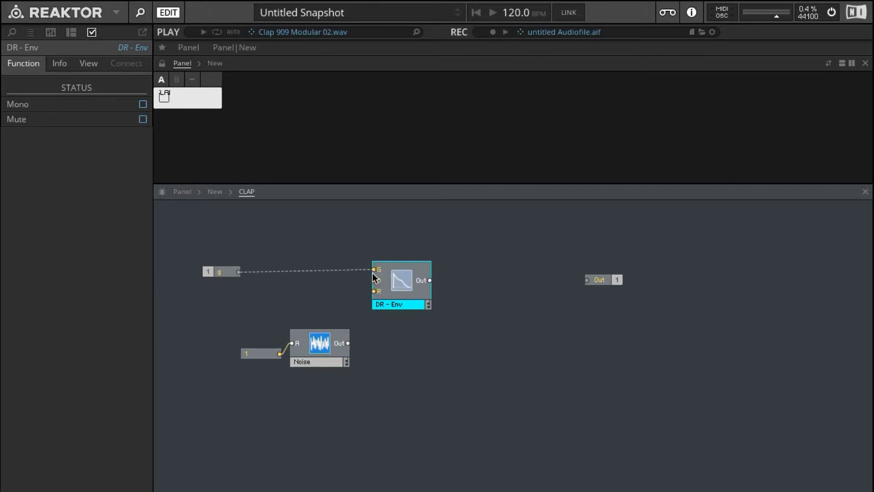
pyautogui.write('mix')
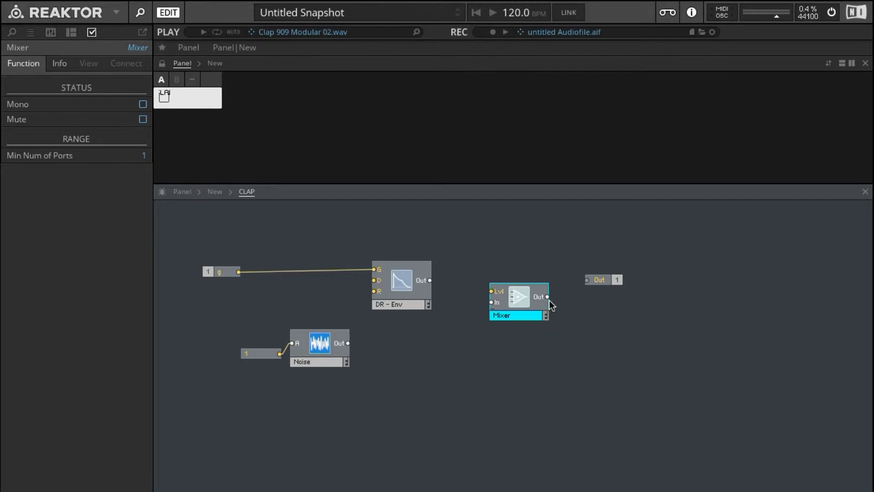
# Step: Wire the Mixer into Out and multiply the DR envelope with the Noise output
pyautogui.moveTo(547, 296); pyautogui.dragTo(586, 279)
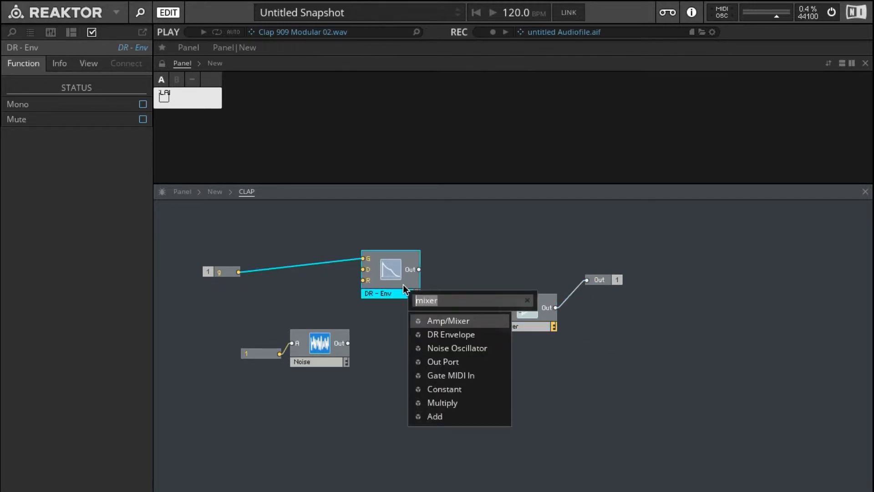
pyautogui.write('multip')
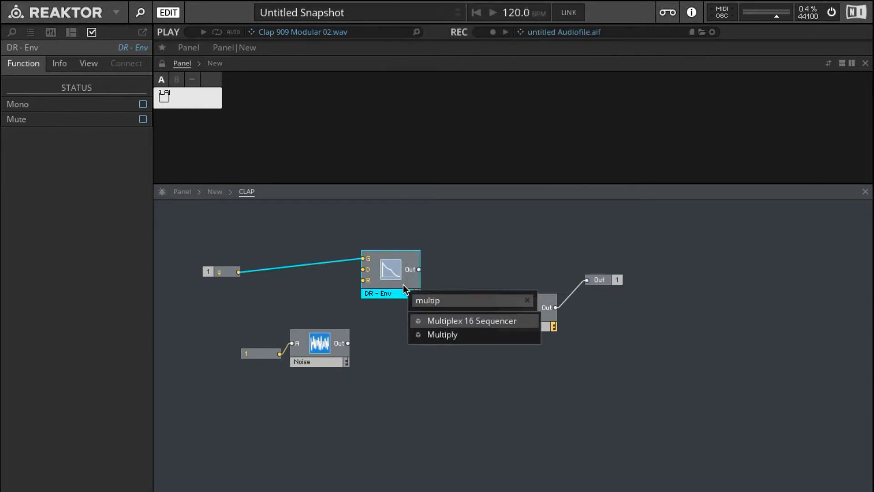
pyautogui.click(442, 334)
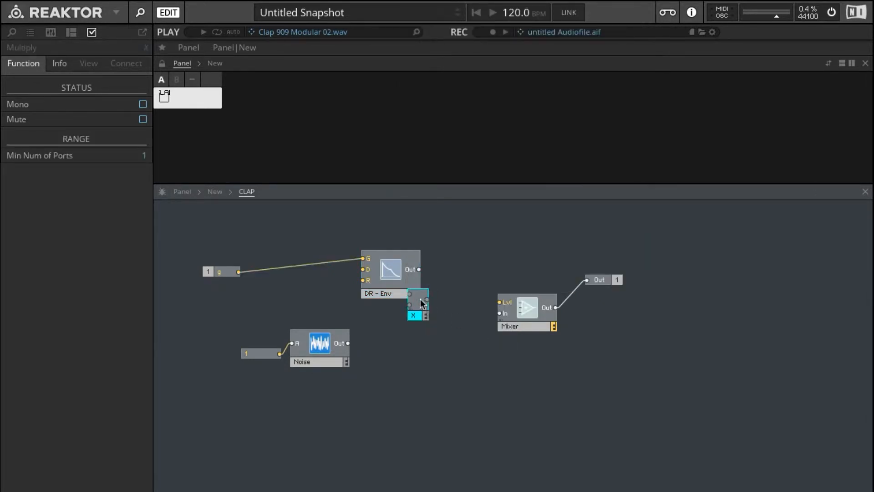
pyautogui.moveTo(417, 304); pyautogui.dragTo(469, 311)
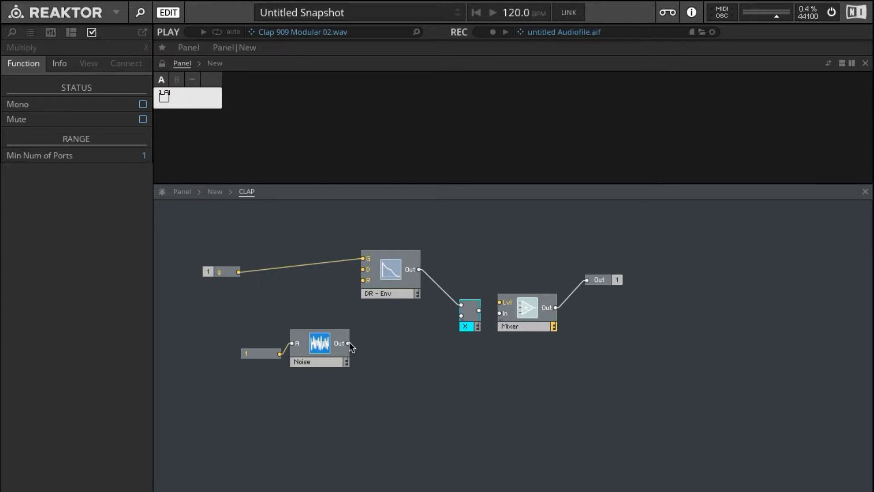
pyautogui.moveTo(348, 343); pyautogui.dragTo(472, 316)
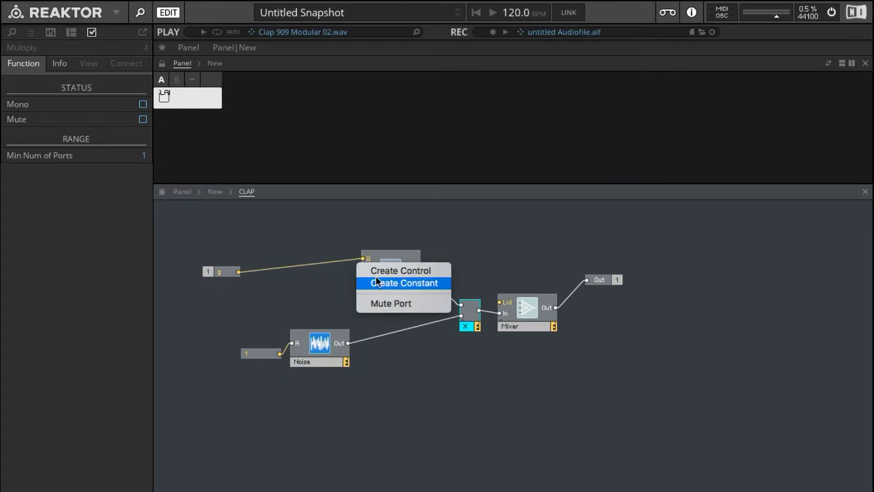
# Step: Drive the envelope's decay and release from a Decay knob set to 36
pyautogui.click(400, 271)
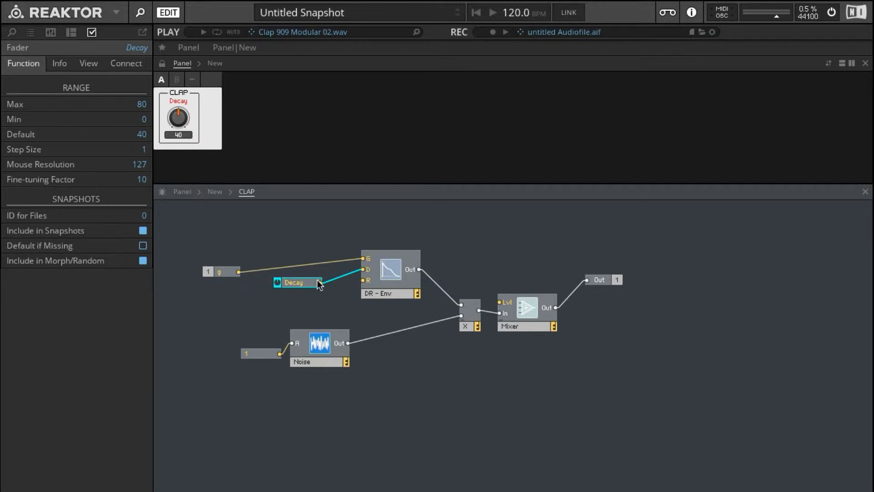
pyautogui.moveTo(321, 283); pyautogui.dragTo(363, 281)
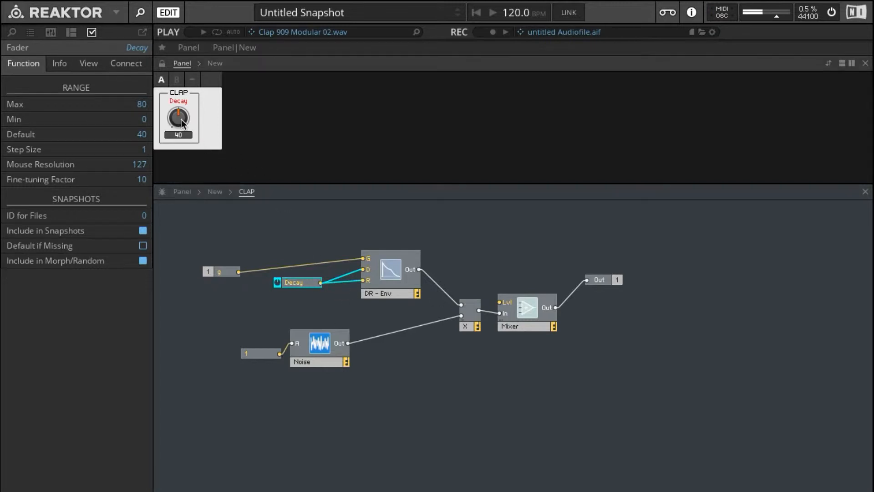
pyautogui.moveTo(179, 117); pyautogui.dragTo(180, 114)
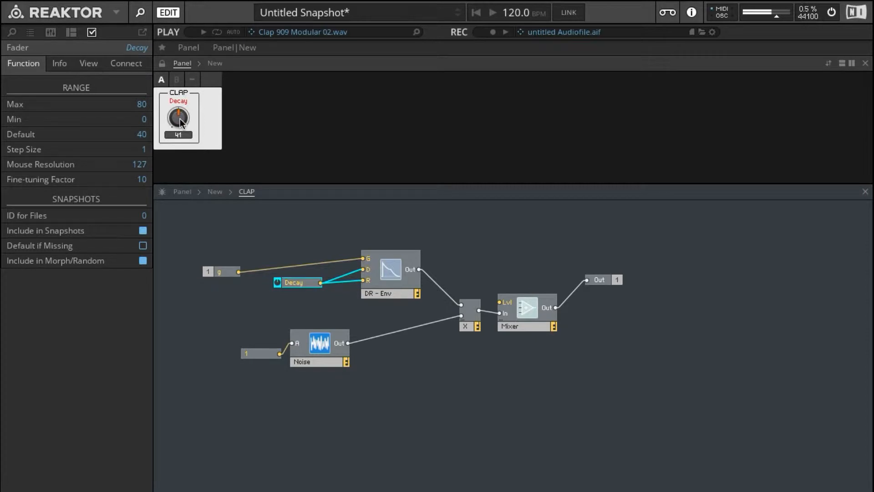
pyautogui.moveTo(178, 118); pyautogui.dragTo(178, 127)
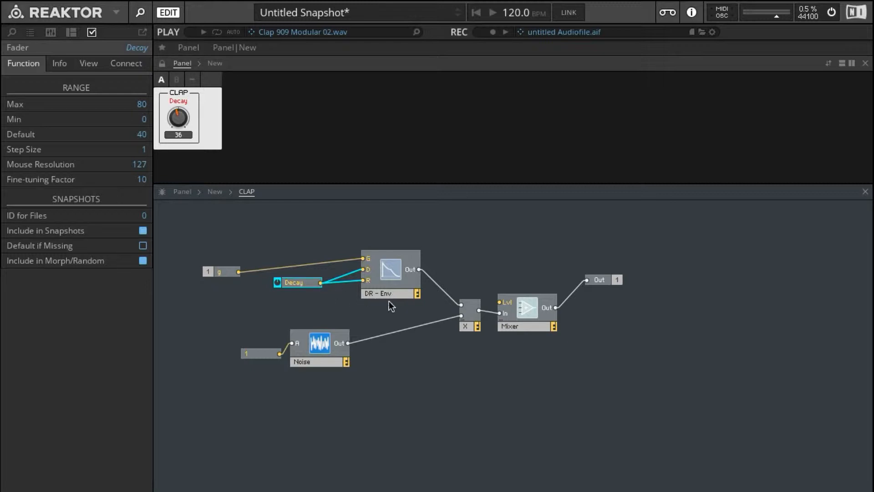
pyautogui.click(389, 273)
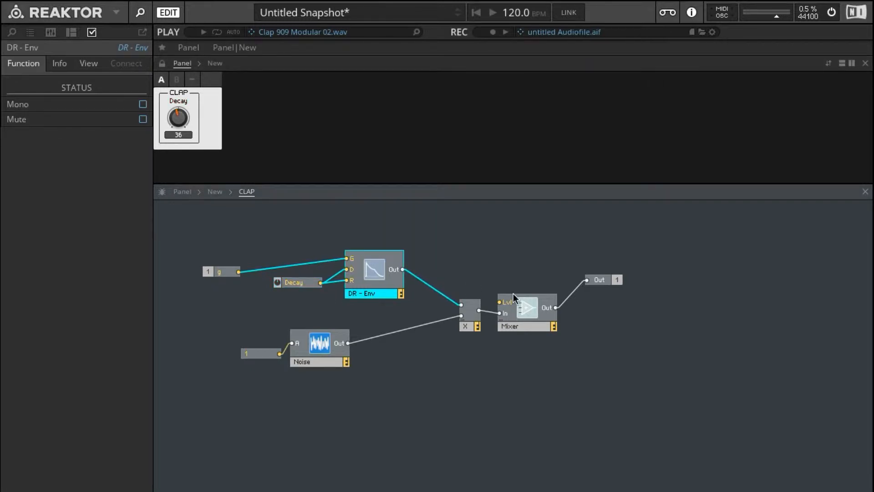
pyautogui.moveTo(503, 311)
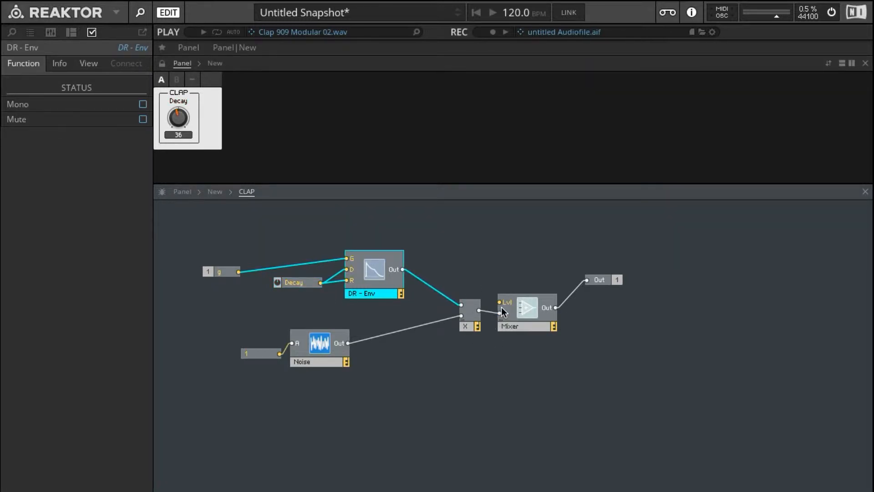
# Step: Create a Level fader for the Mixer's level, placed beside the Decay knob
pyautogui.rightClick(506, 301)
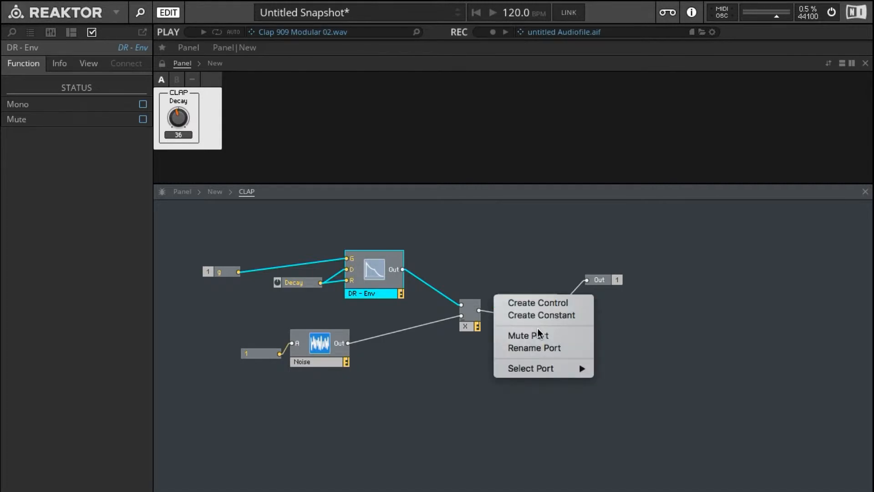
pyautogui.click(537, 302)
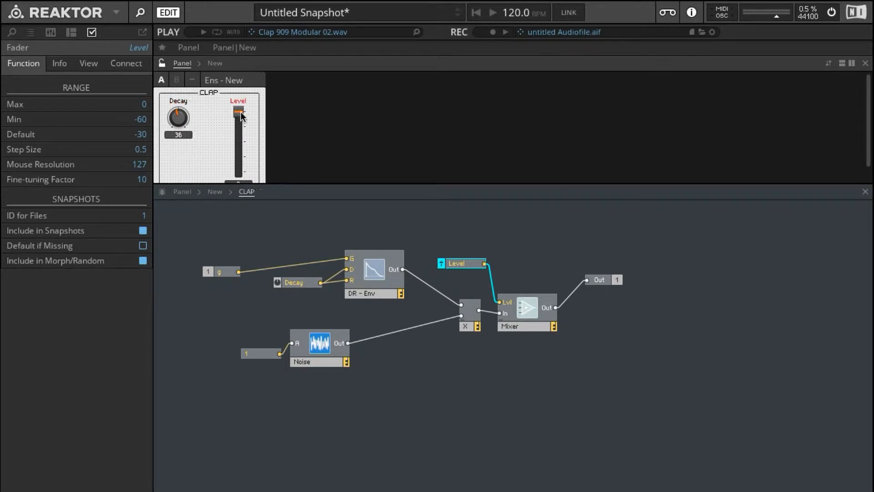
pyautogui.moveTo(239, 114); pyautogui.dragTo(243, 109)
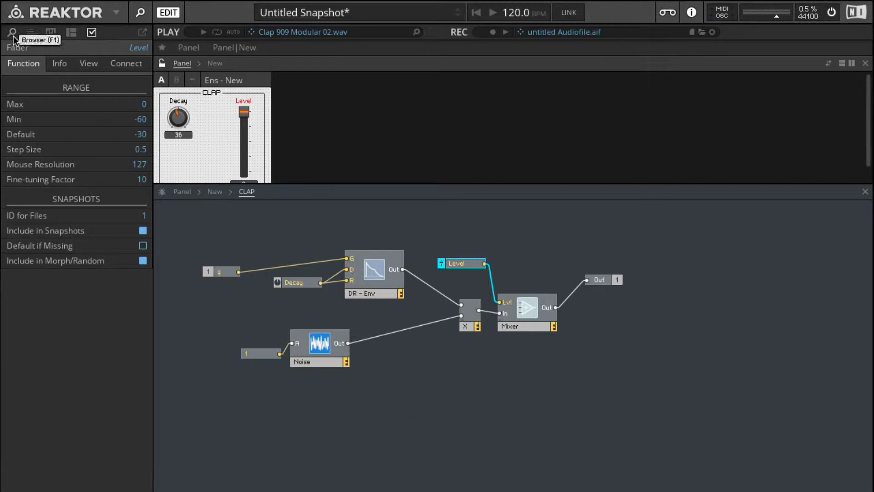
# Step: Load UTL-Util Scope.ism from the Blocks > Util library into the ensemble
pyautogui.click(11, 32)
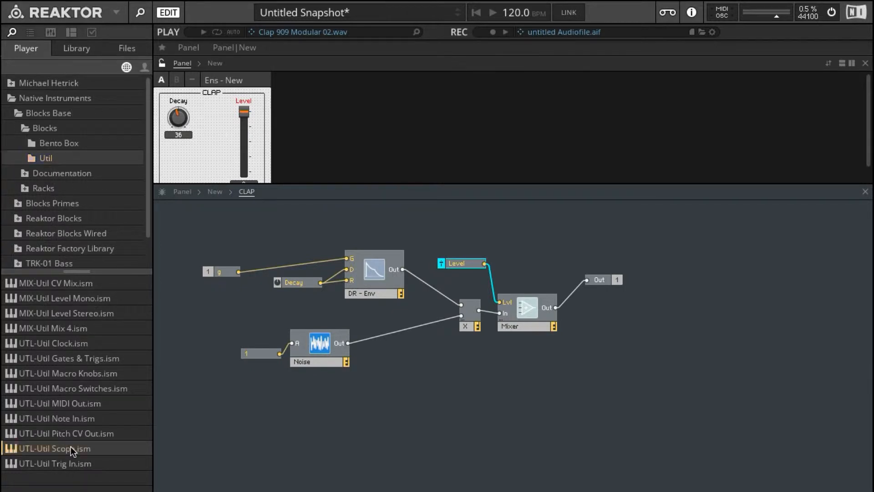
pyautogui.doubleClick(53, 448)
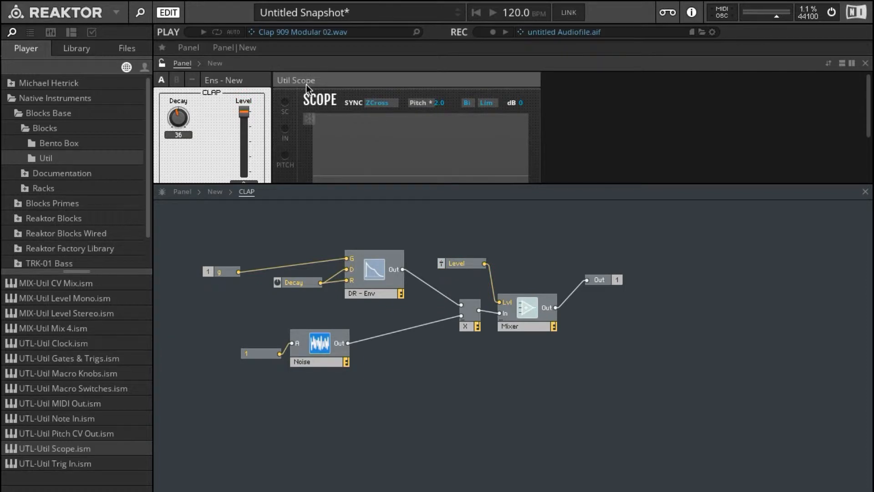
pyautogui.moveTo(301, 246)
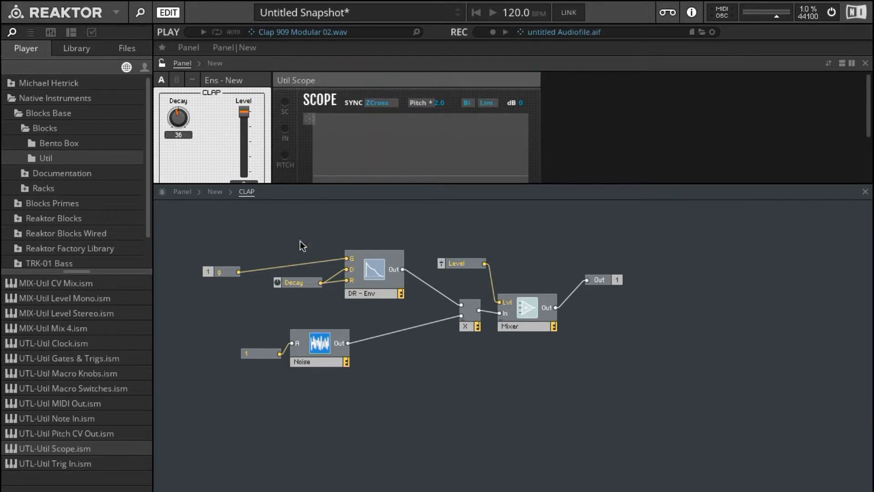
# Step: Feed CLAP's output into the Util Scope and set its sync to SC ZCross
pyautogui.click(214, 191)
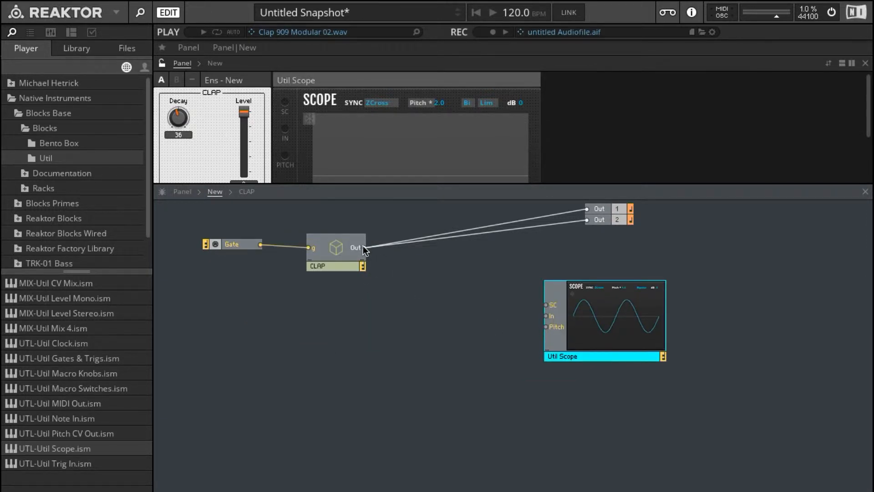
pyautogui.moveTo(365, 248); pyautogui.dragTo(546, 315)
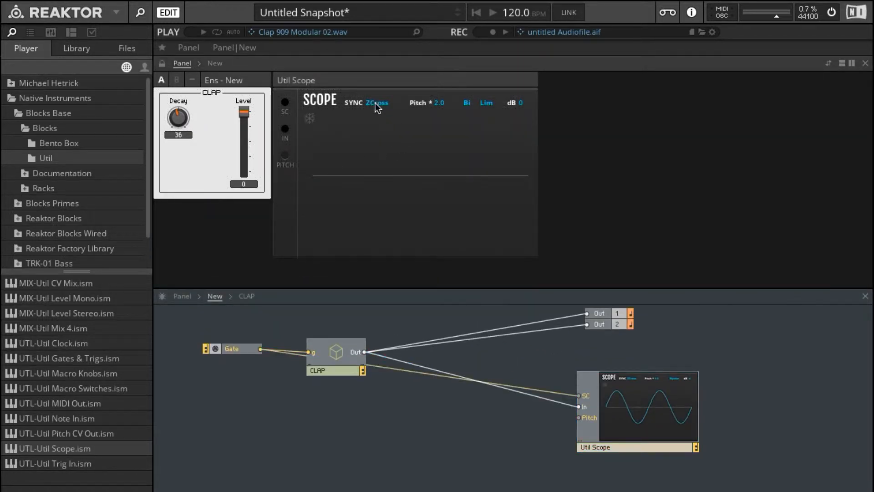
pyautogui.click(377, 103)
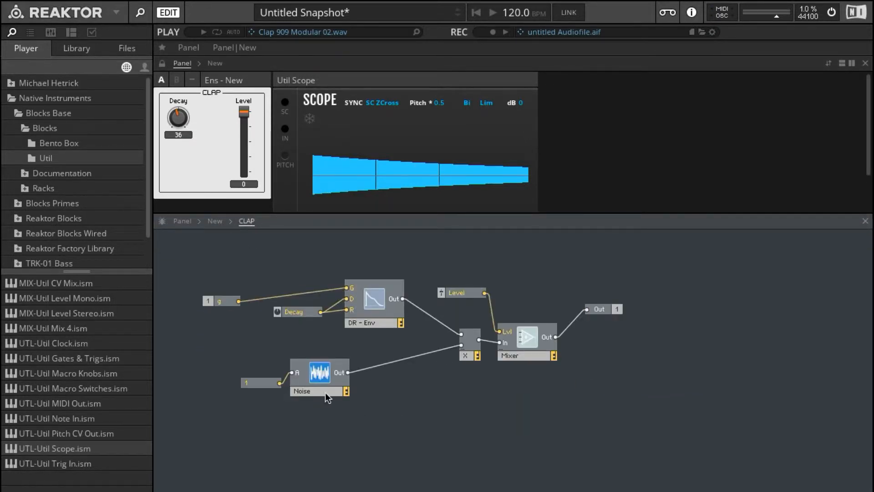
# Step: Add two 2-Pole Filters chained between the Noise and the Multiply
pyautogui.click(318, 372)
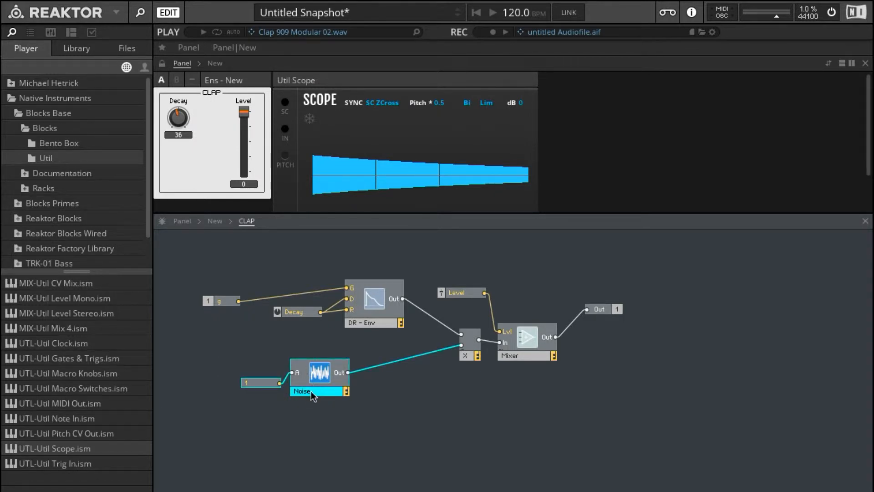
pyautogui.write('multipl')
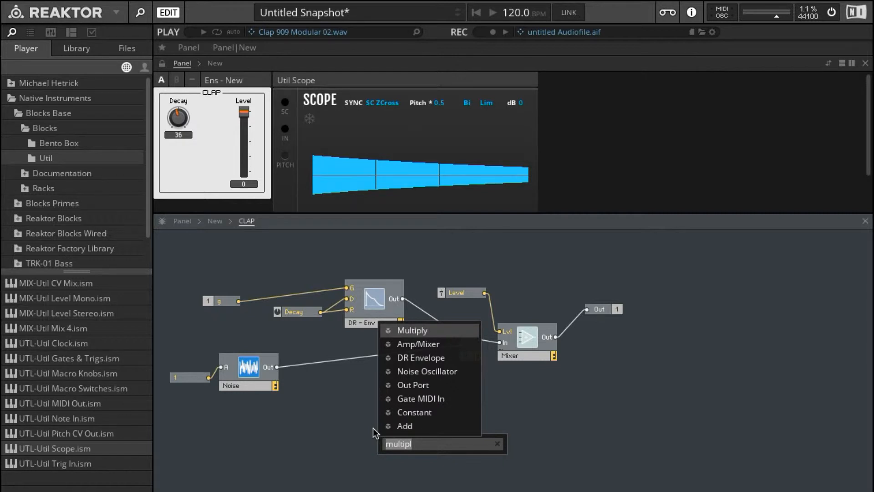
pyautogui.write('2')
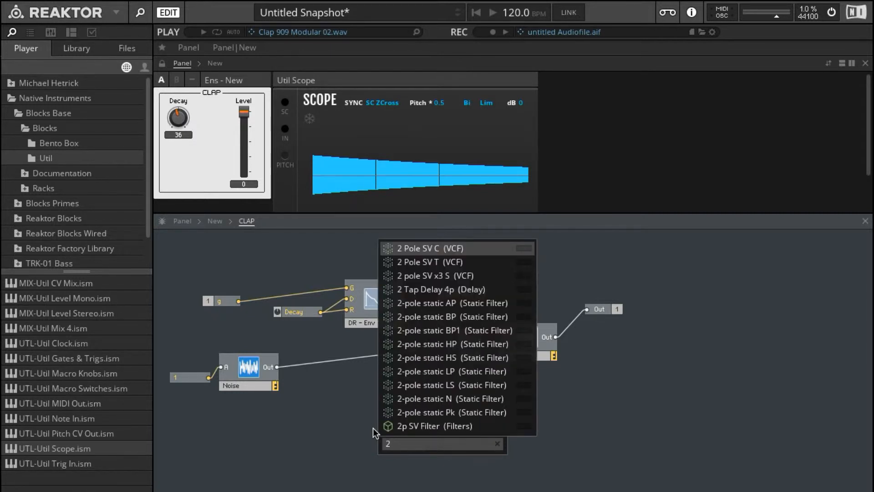
pyautogui.write('-p')
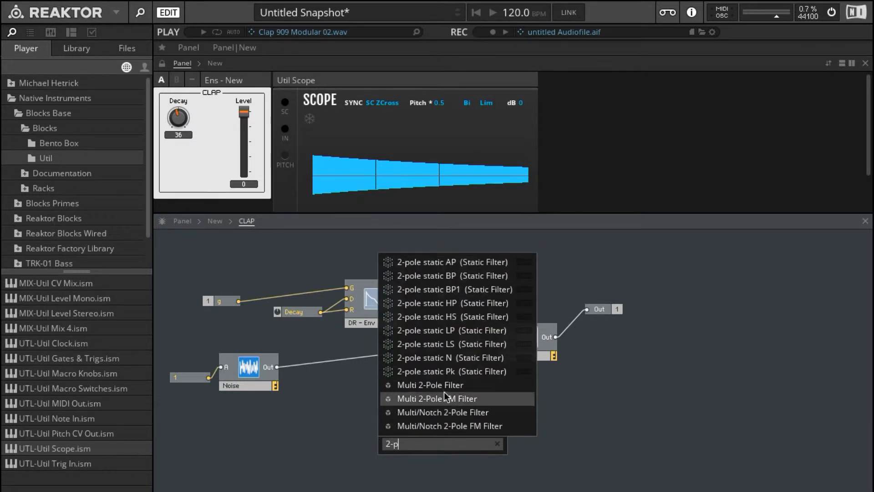
pyautogui.click(429, 385)
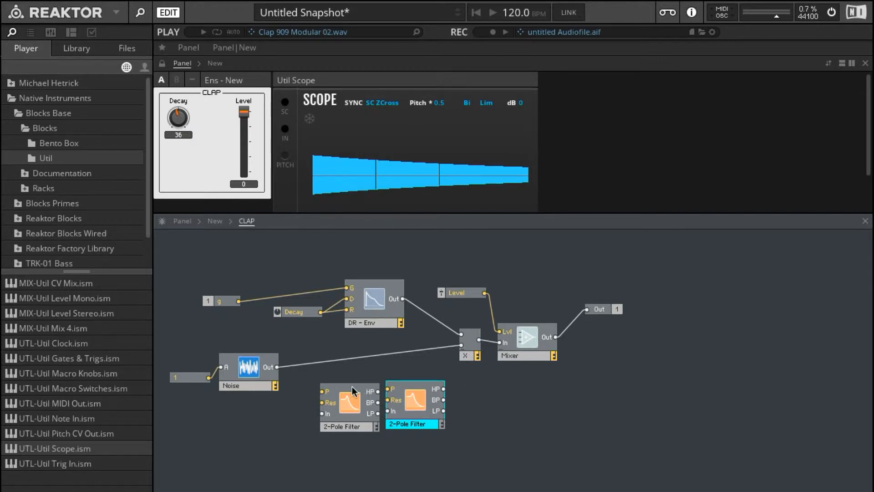
pyautogui.click(345, 405)
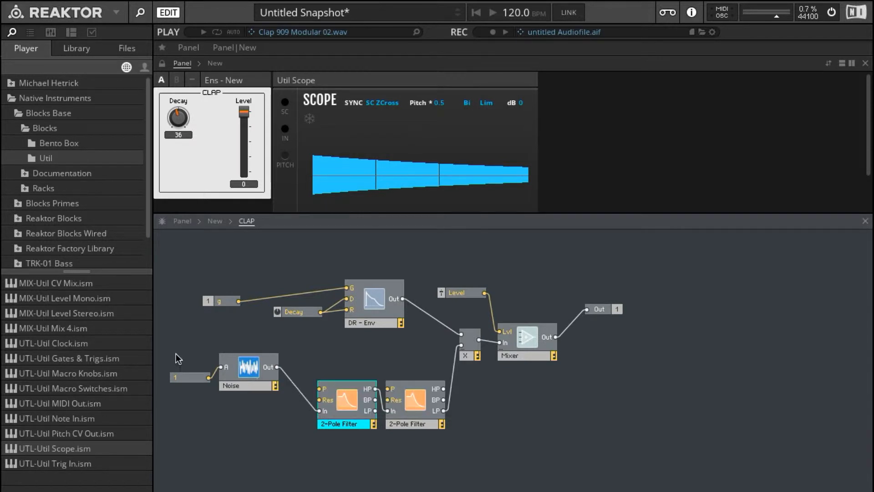
# Step: Create a P Cutoff knob, set to 70, on the first filter's pitch input
pyautogui.moveTo(248, 367); pyautogui.dragTo(237, 415)
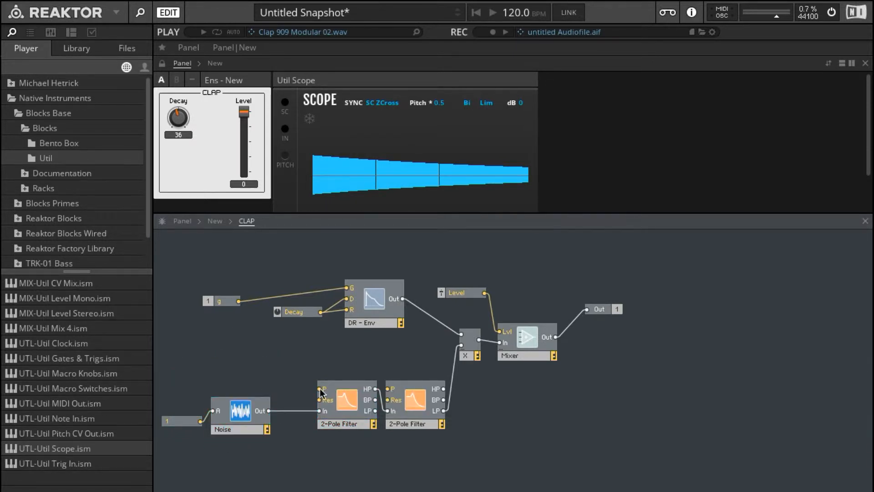
pyautogui.rightClick(322, 389)
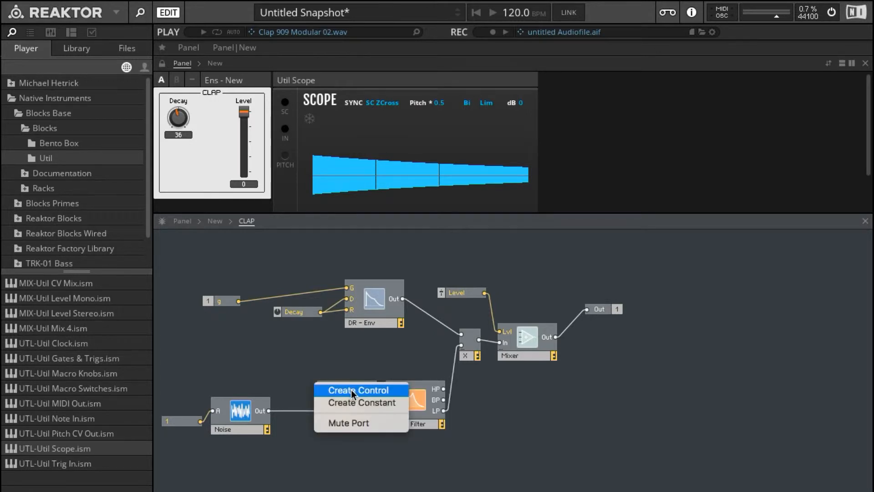
pyautogui.click(358, 389)
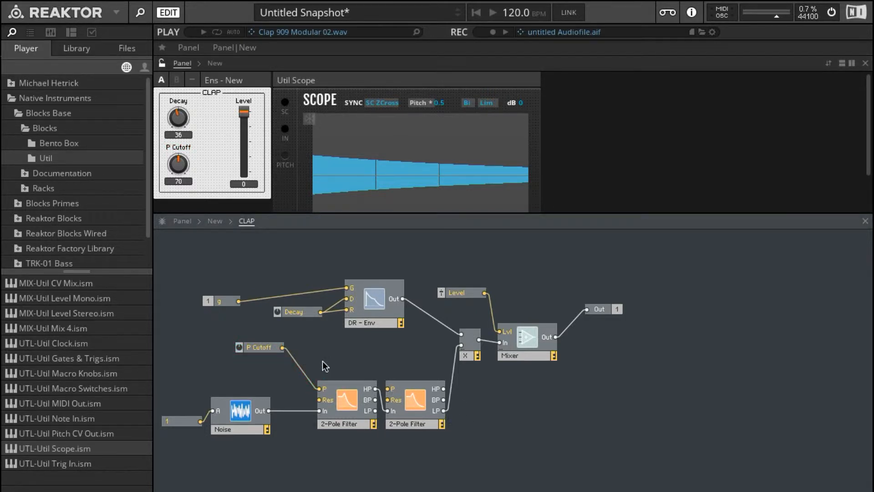
pyautogui.moveTo(260, 347)
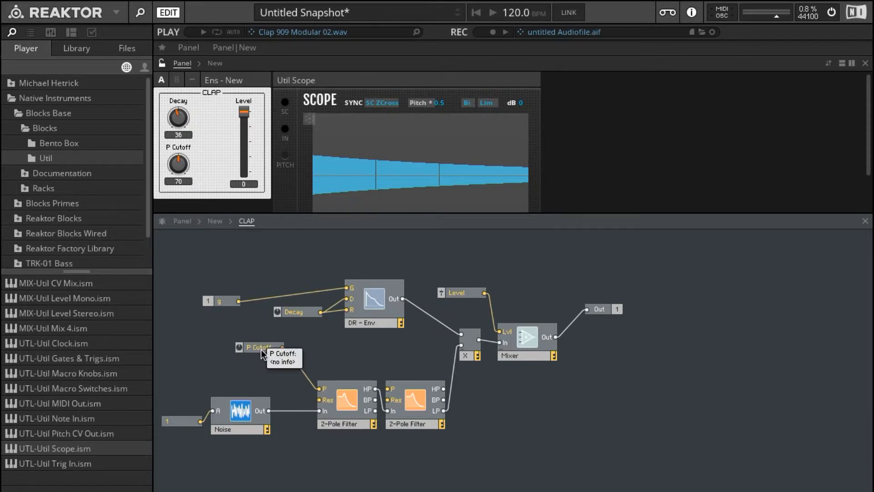
pyautogui.moveTo(259, 349)
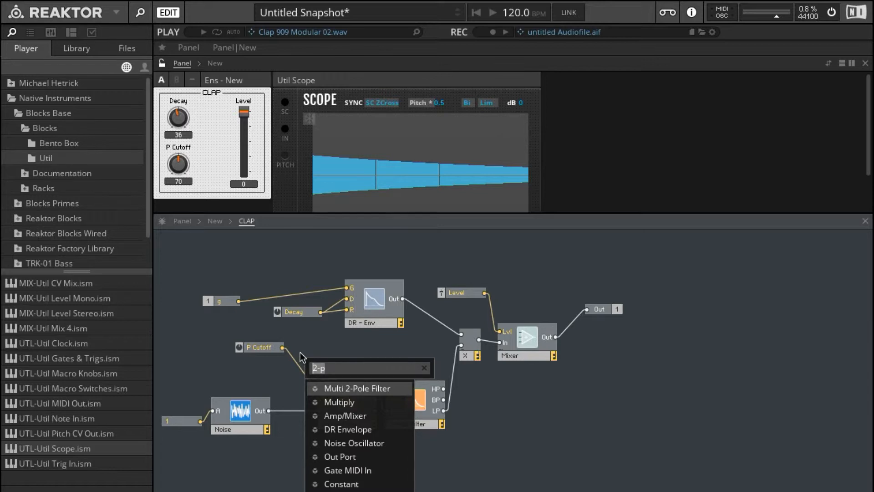
pyautogui.moveTo(355, 402)
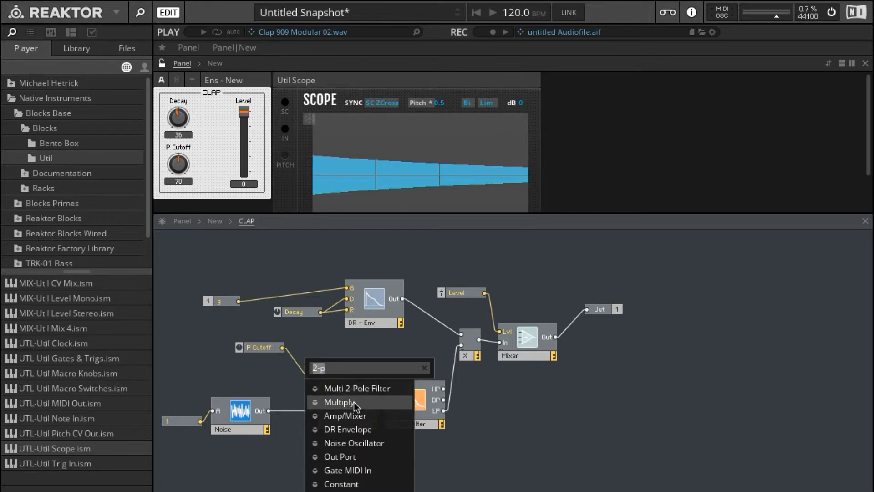
pyautogui.moveTo(342, 361)
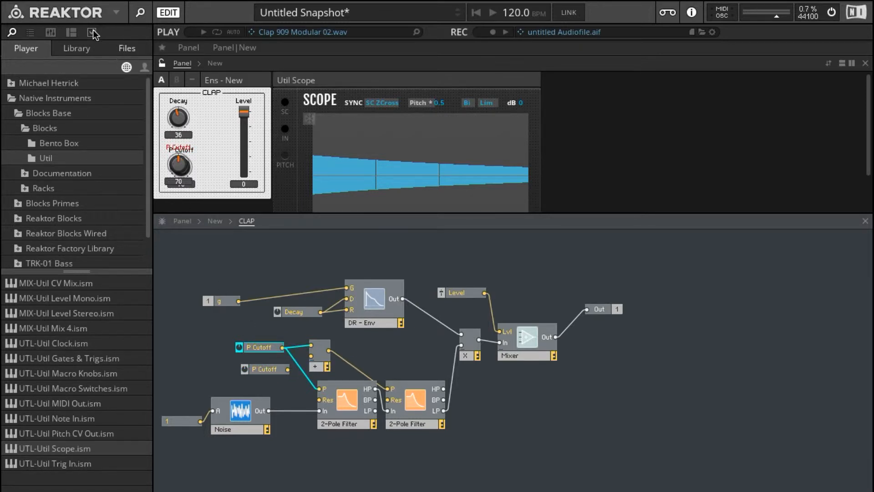
# Step: Tweak the Width and P Cutoff knobs, settling P Cutoff at 62 and Width at 52
pyautogui.click(92, 32)
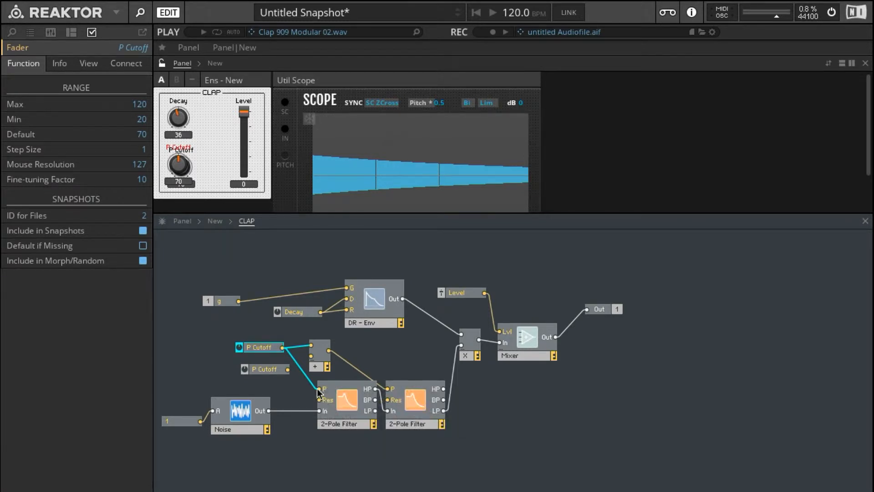
pyautogui.click(262, 369)
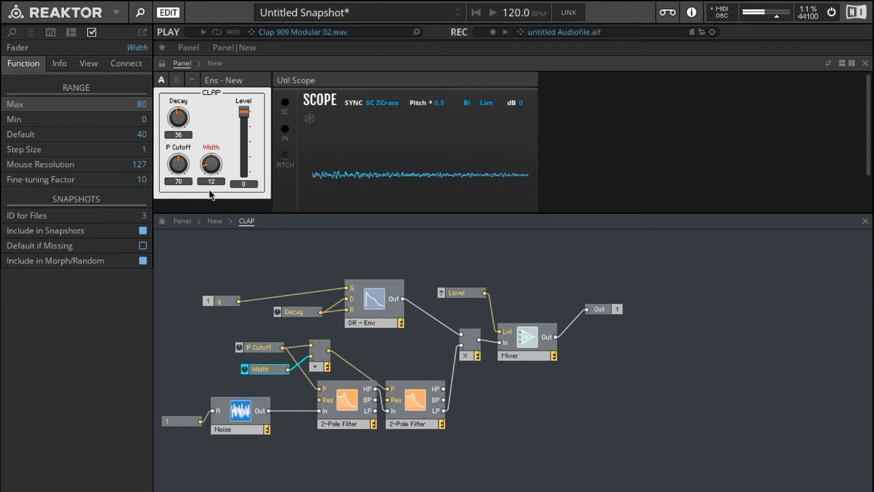
pyautogui.moveTo(211, 164); pyautogui.dragTo(210, 144)
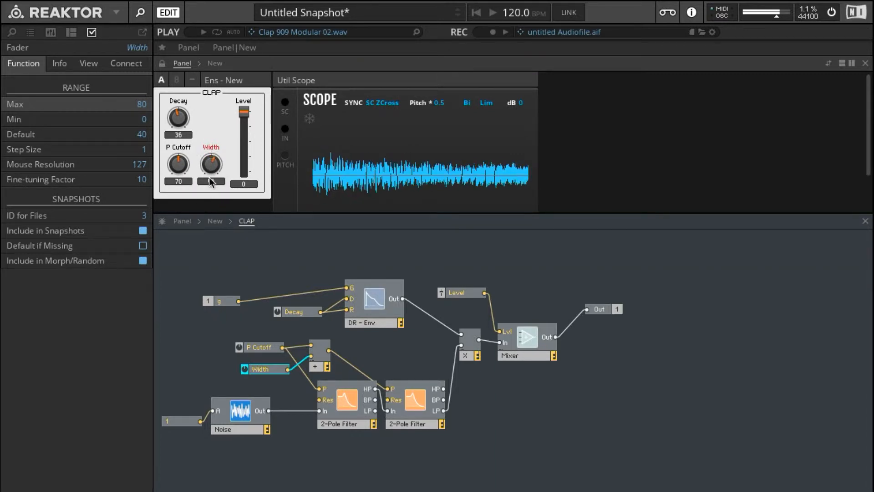
pyautogui.click(179, 164)
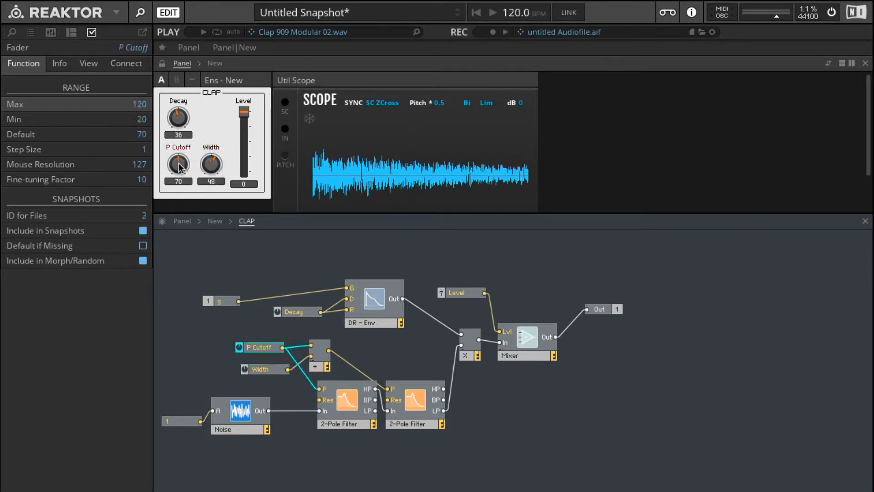
pyautogui.moveTo(179, 164); pyautogui.dragTo(171, 181)
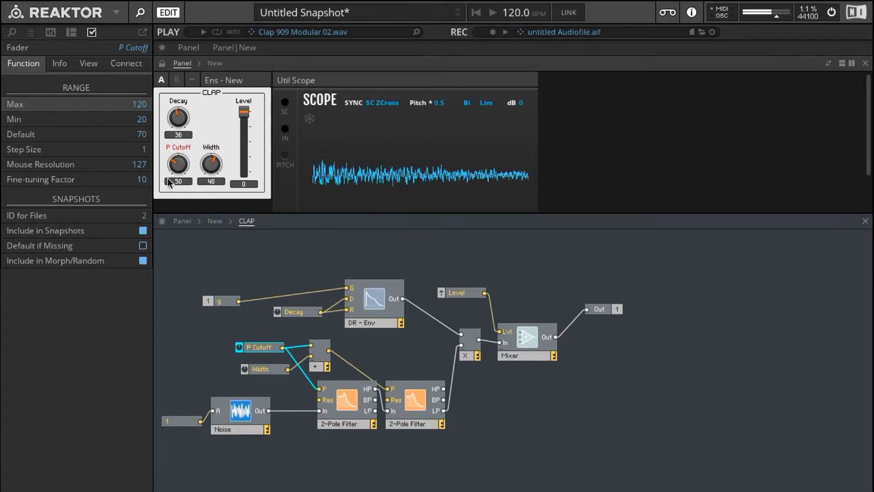
pyautogui.moveTo(178, 163); pyautogui.dragTo(178, 154)
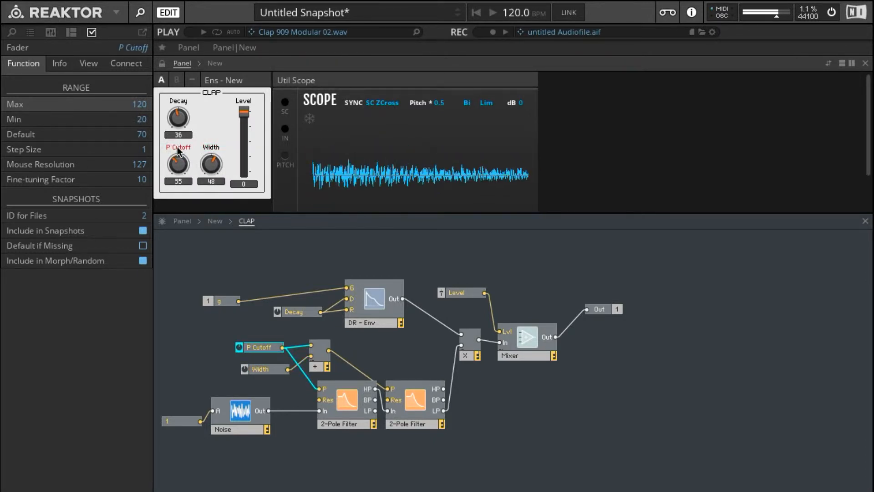
pyautogui.click(211, 163)
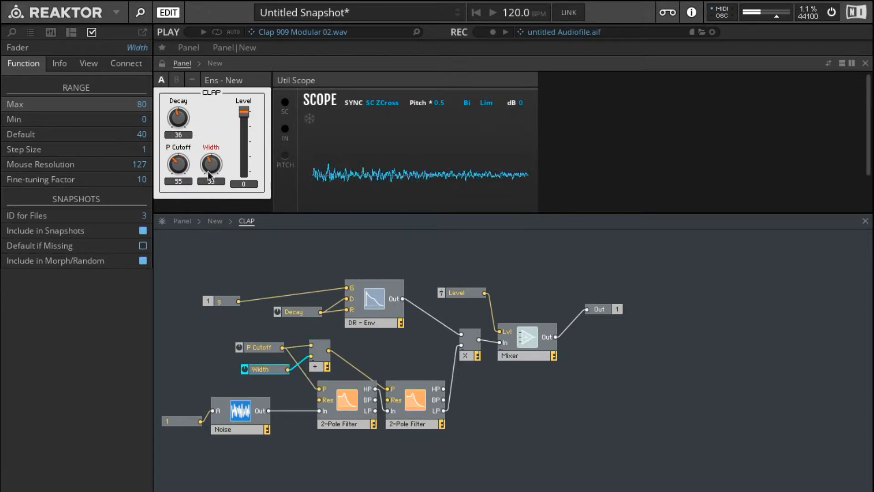
pyautogui.click(257, 347)
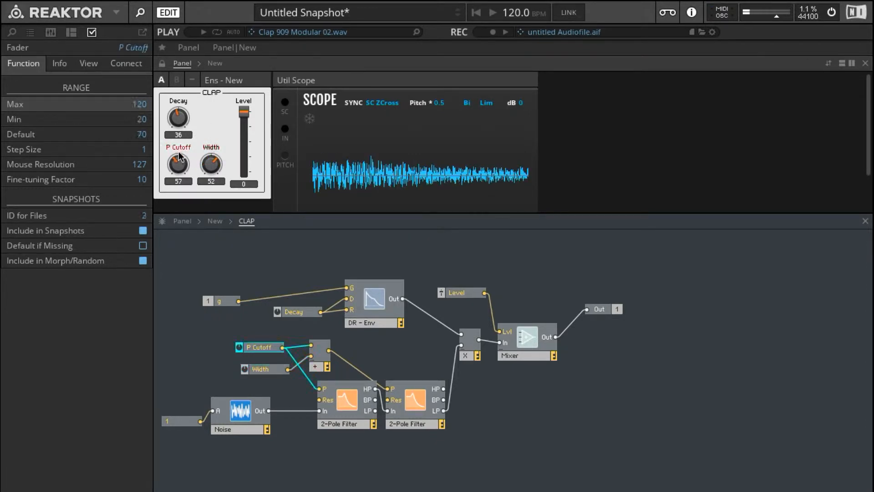
pyautogui.moveTo(178, 164); pyautogui.dragTo(178, 158)
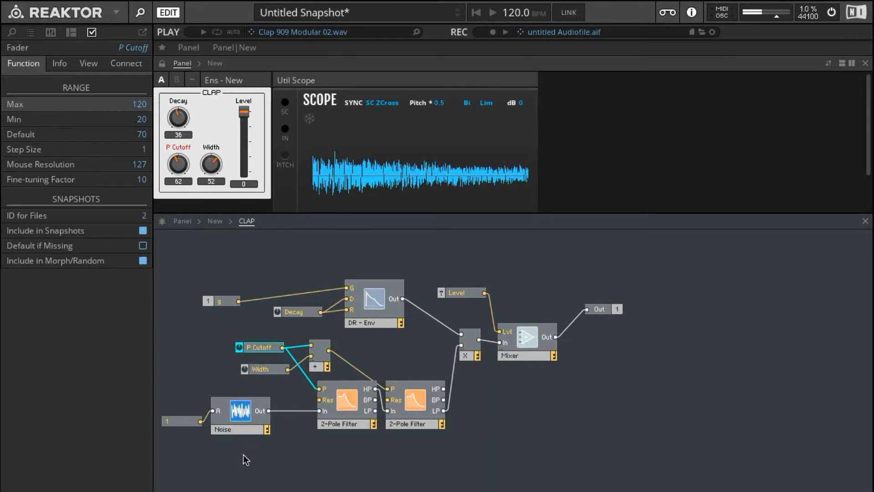
# Step: Reposition the Noise module and Width knob, then insert a DR Envelope module
pyautogui.click(240, 417)
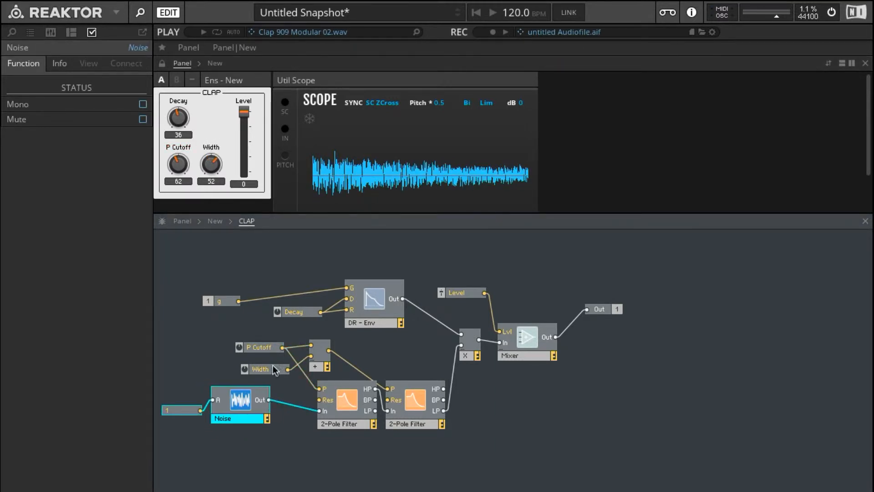
pyautogui.click(259, 357)
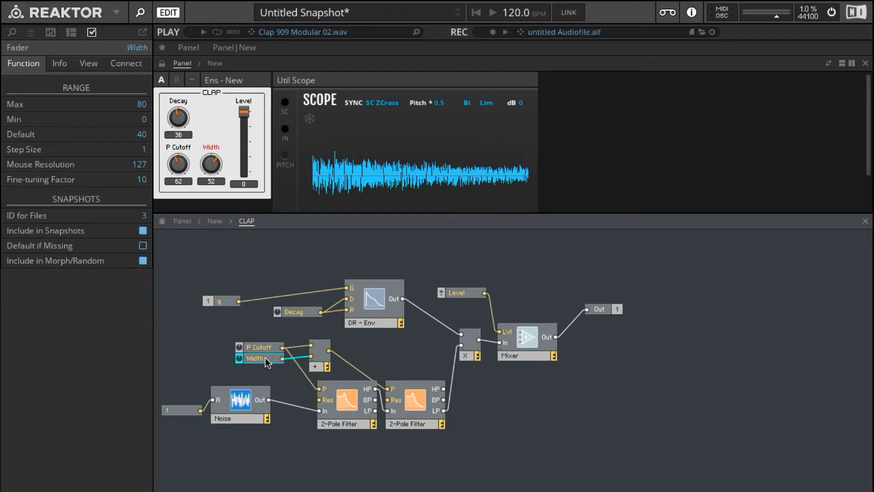
pyautogui.rightClick(412, 388)
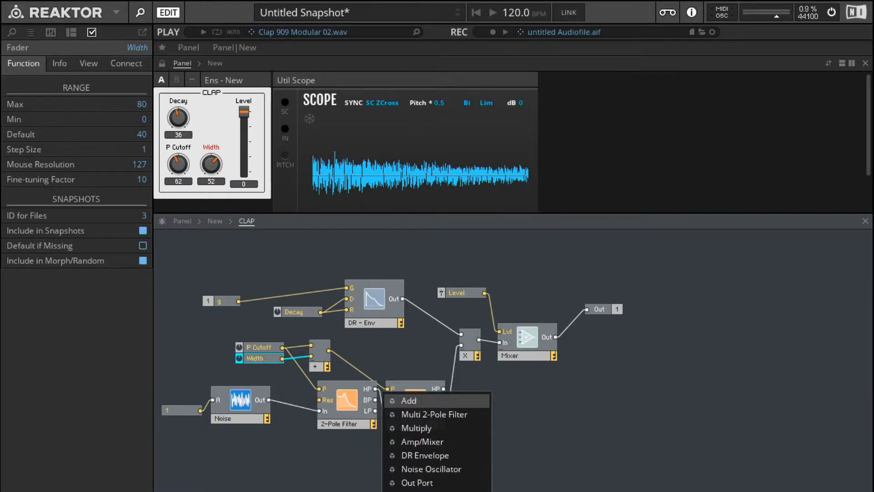
pyautogui.click(434, 414)
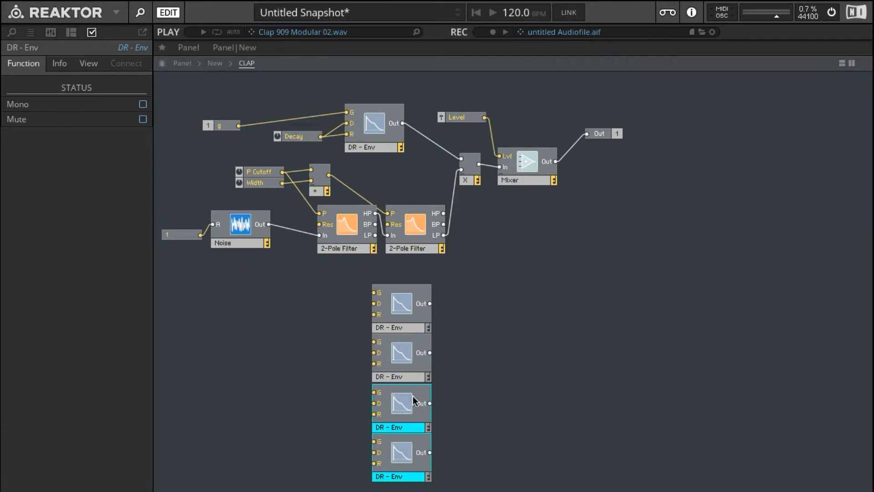
pyautogui.moveTo(275, 322)
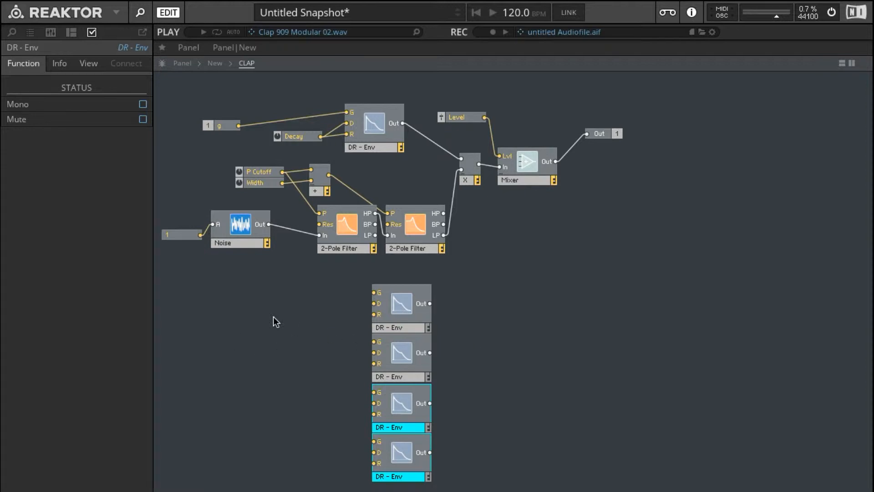
# Step: Insert a Single Delay module and Ctrl-drag two copies stacked toward the envelopes
pyautogui.click(400, 353)
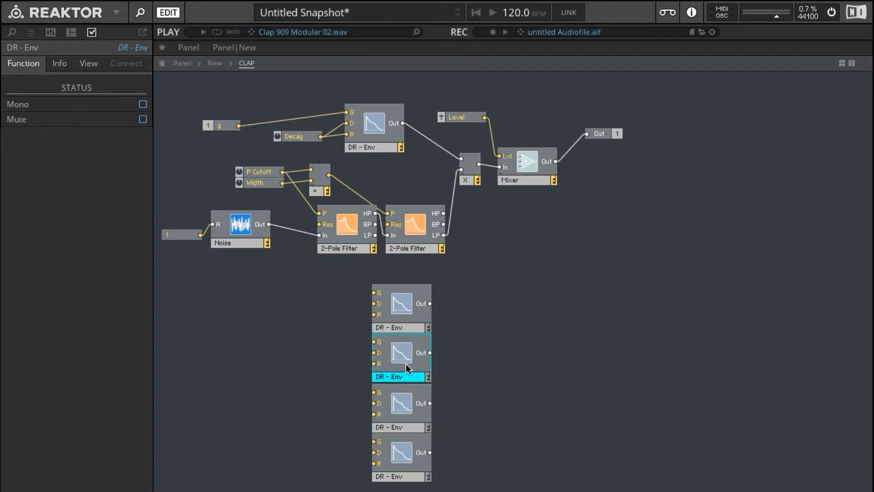
pyautogui.write('si')
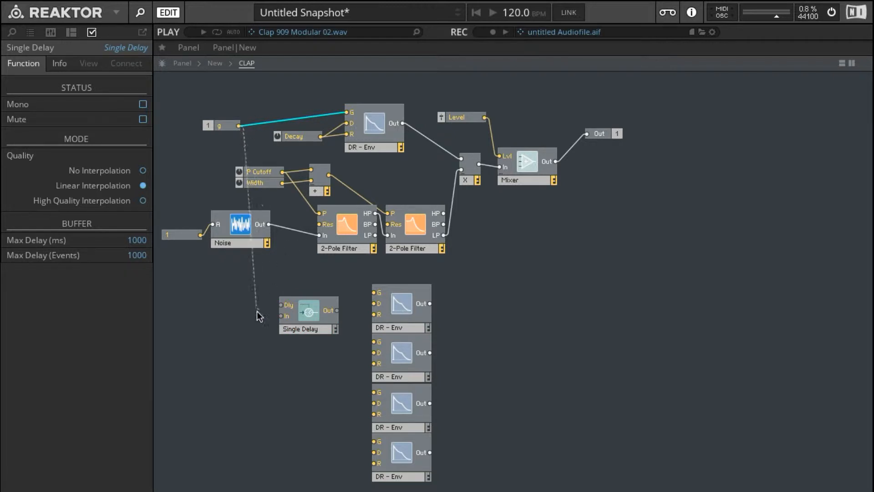
pyautogui.moveTo(263, 319)
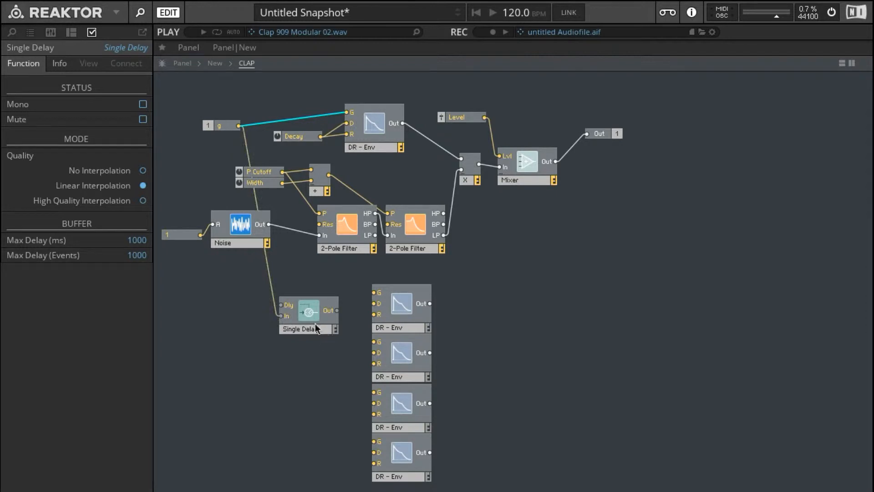
pyautogui.click(309, 310)
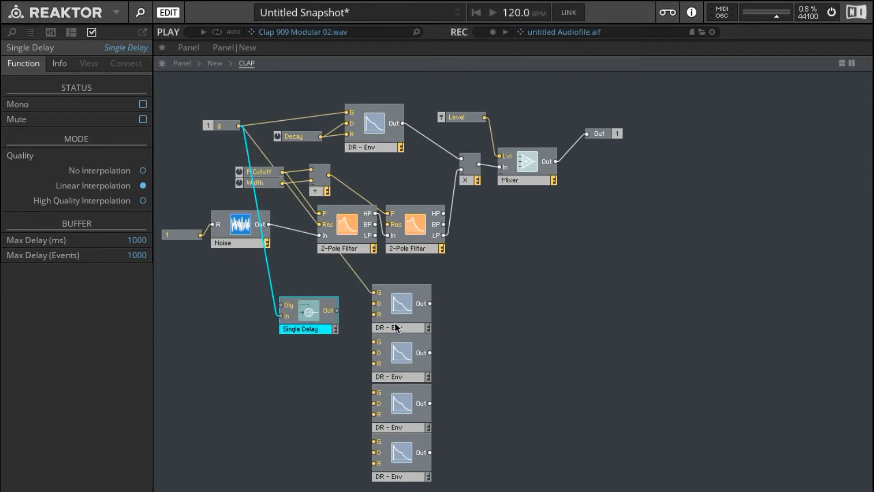
pyautogui.moveTo(308, 310); pyautogui.dragTo(284, 307)
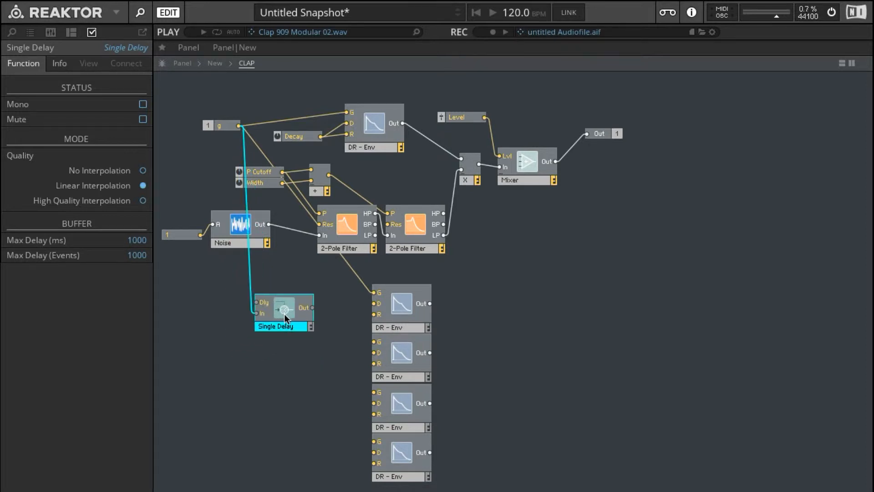
pyautogui.moveTo(368, 345)
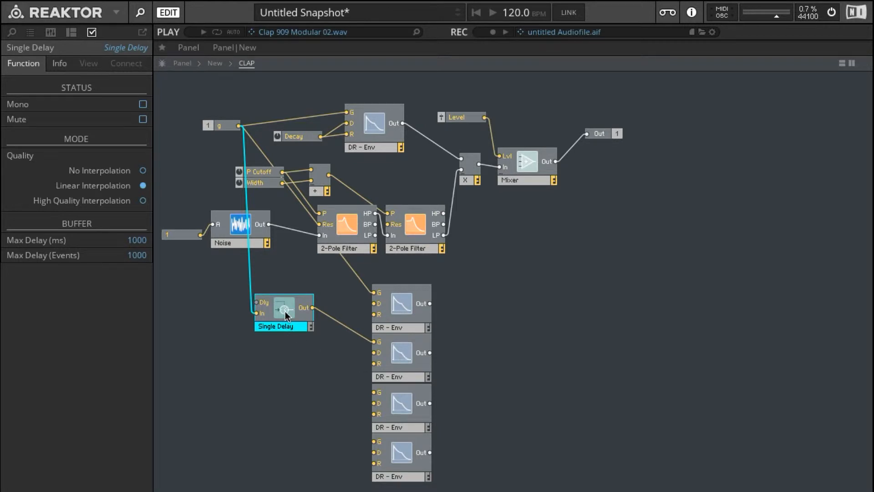
pyautogui.moveTo(284, 306); pyautogui.dragTo(256, 379)
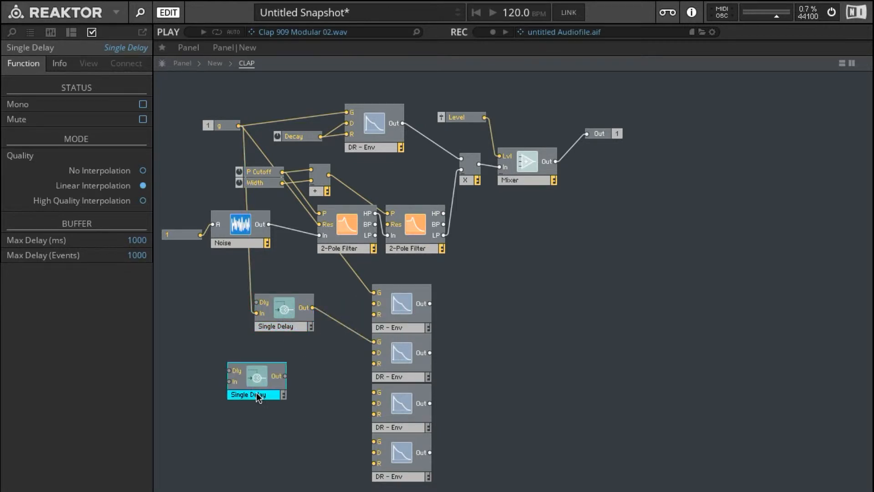
pyautogui.moveTo(256, 381); pyautogui.dragTo(283, 357)
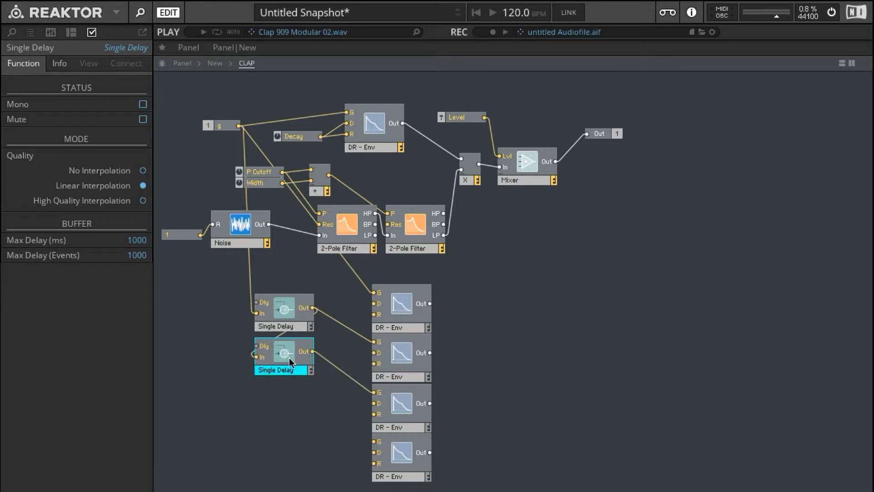
pyautogui.moveTo(282, 357); pyautogui.dragTo(293, 395)
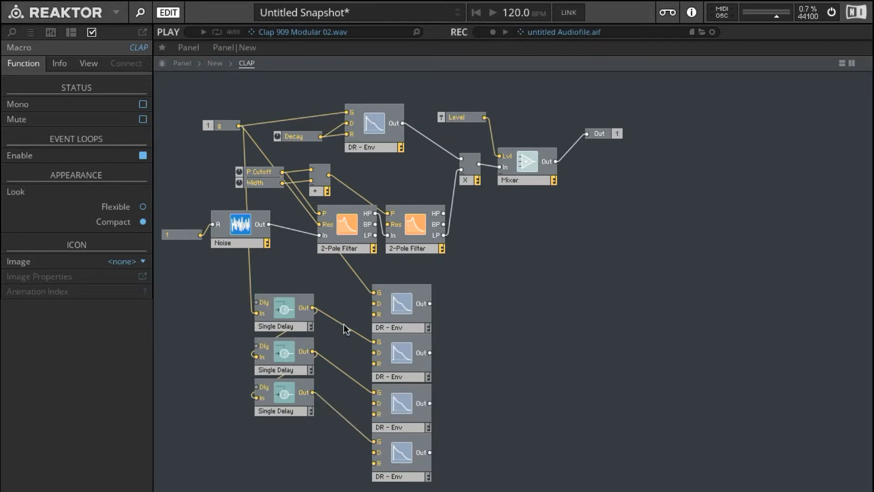
pyautogui.moveTo(258, 322)
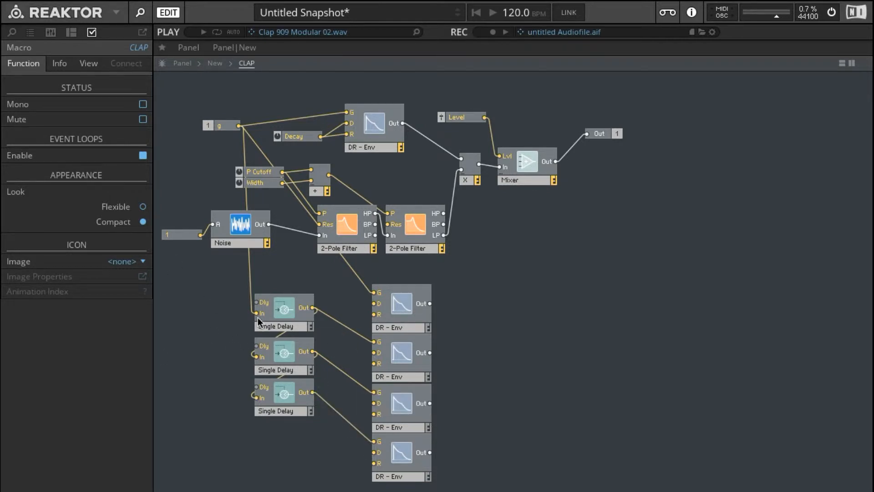
# Step: Create a Delay control from the first Single Delay's Dly input
pyautogui.rightClick(259, 321)
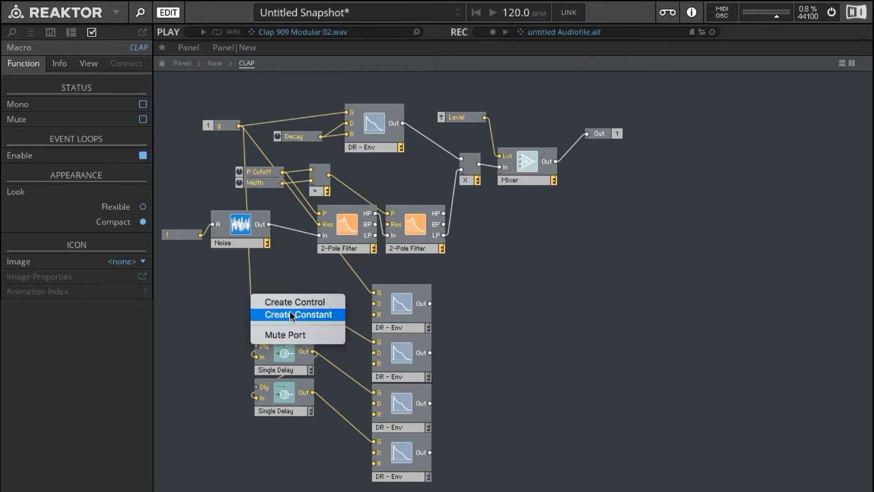
pyautogui.click(296, 301)
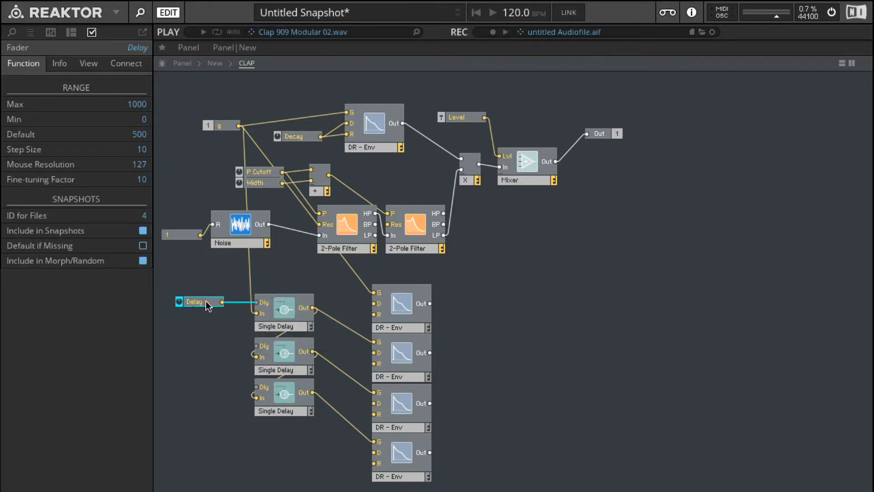
pyautogui.click(196, 301)
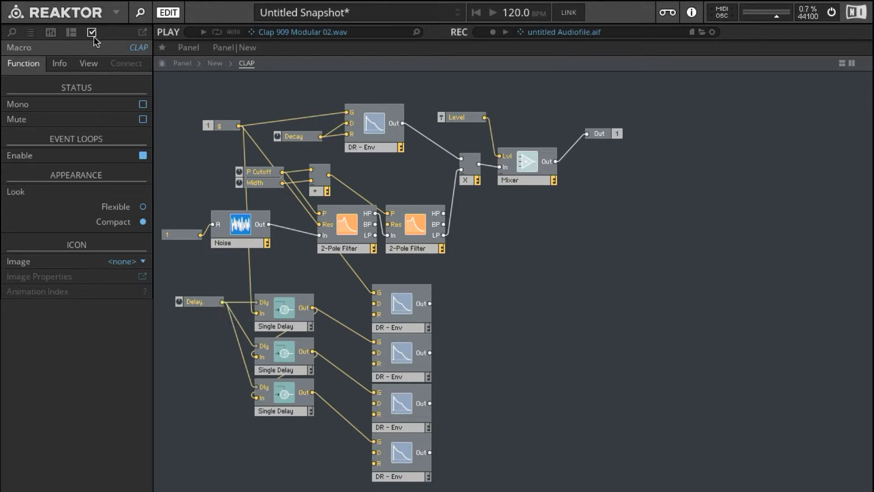
# Step: Select the Delay fader to edit its range settings
pyautogui.click(195, 301)
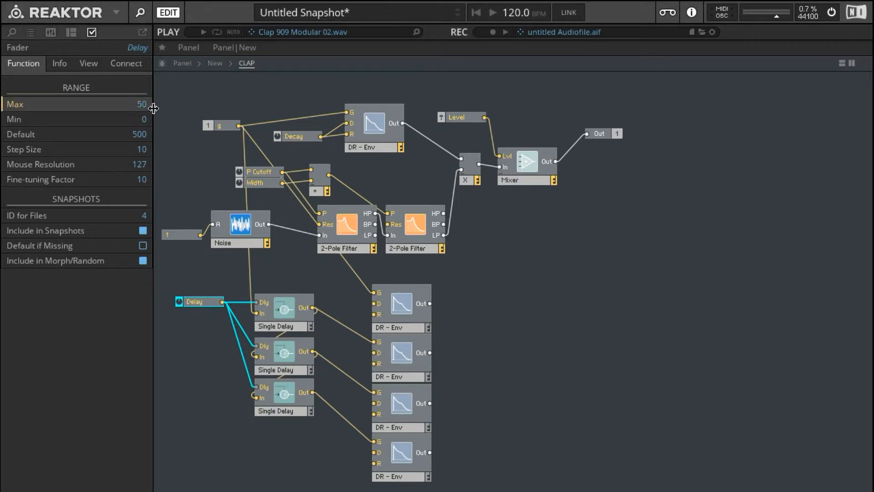
pyautogui.moveTo(149, 143)
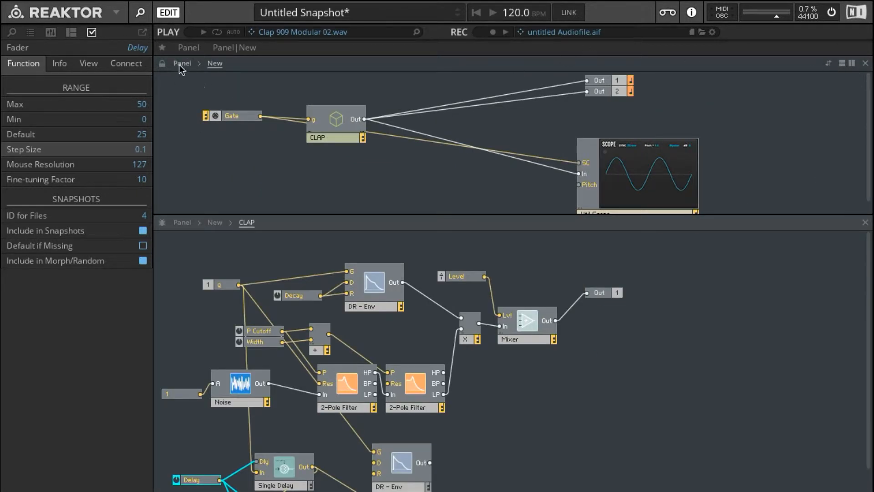
# Step: Show the clap's instrument panel and nudge the new Delay knob
pyautogui.click(182, 62)
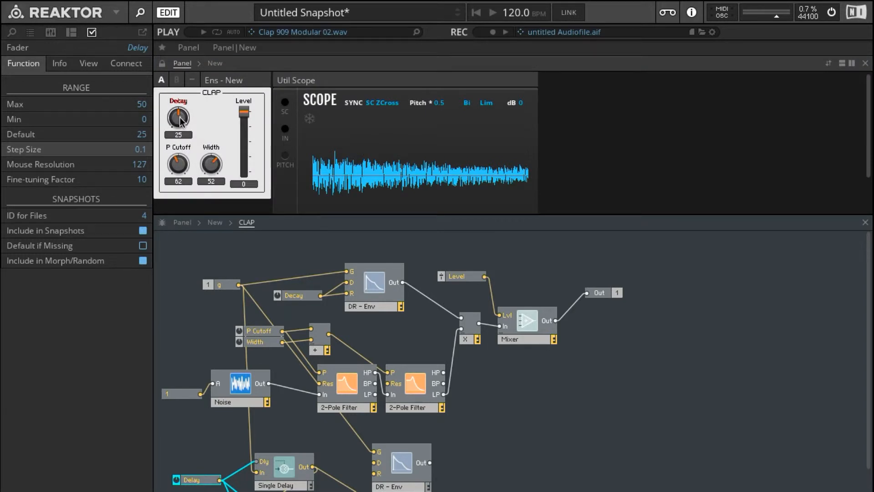
pyautogui.moveTo(178, 117); pyautogui.dragTo(178, 111)
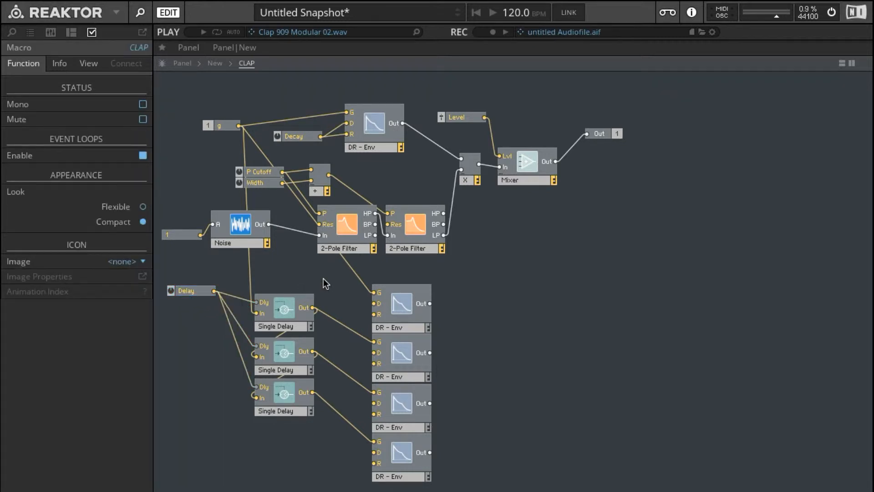
# Step: Insert a Log module by searching 'log' and move it beside the delays
pyautogui.write('a')
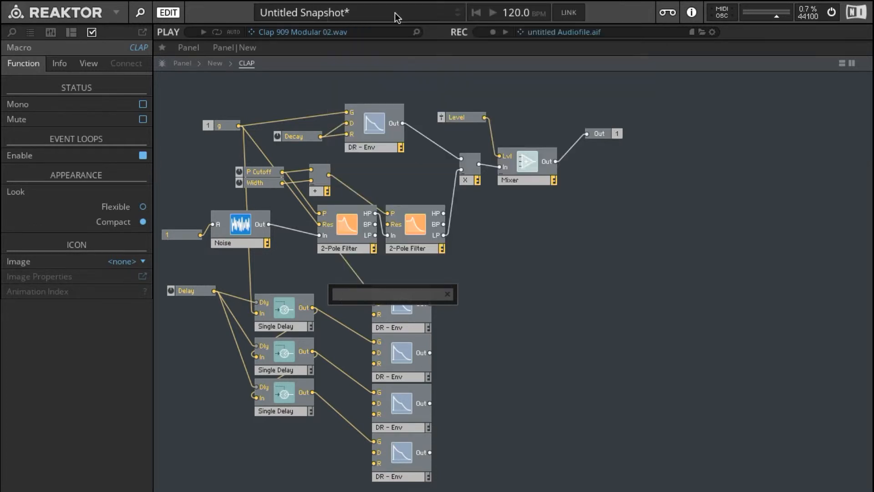
pyautogui.write('log')
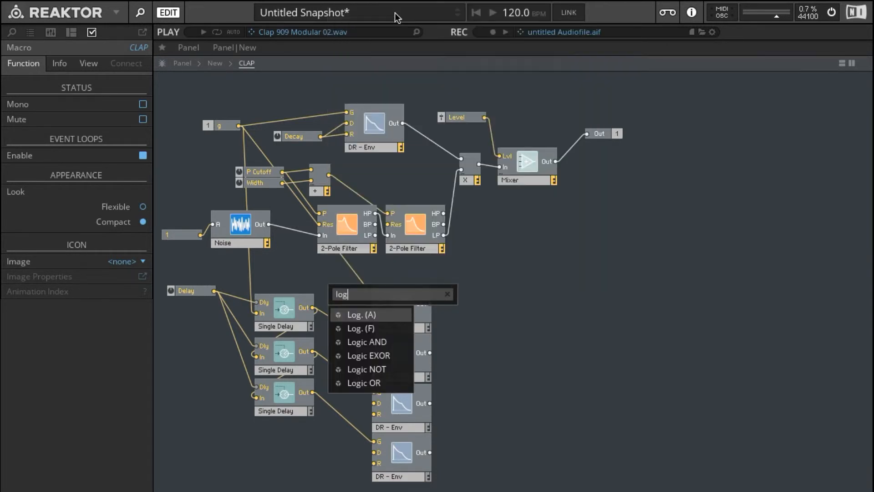
pyautogui.click(360, 314)
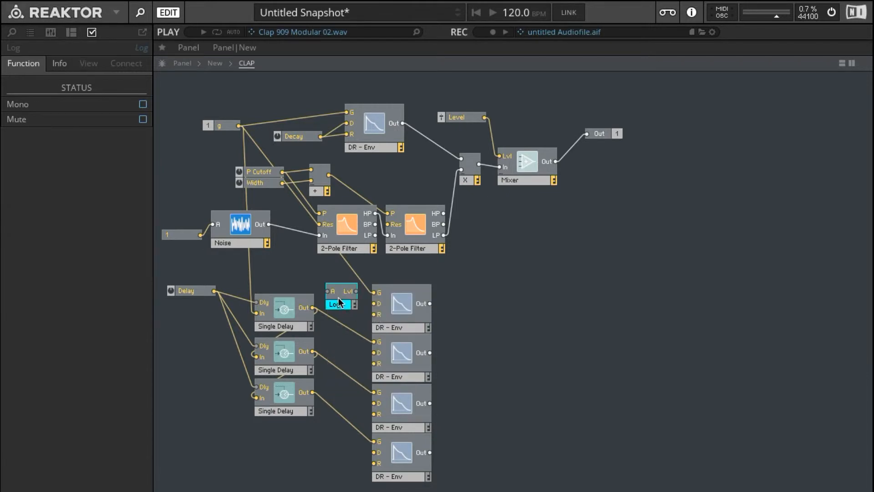
pyautogui.moveTo(341, 301); pyautogui.dragTo(316, 274)
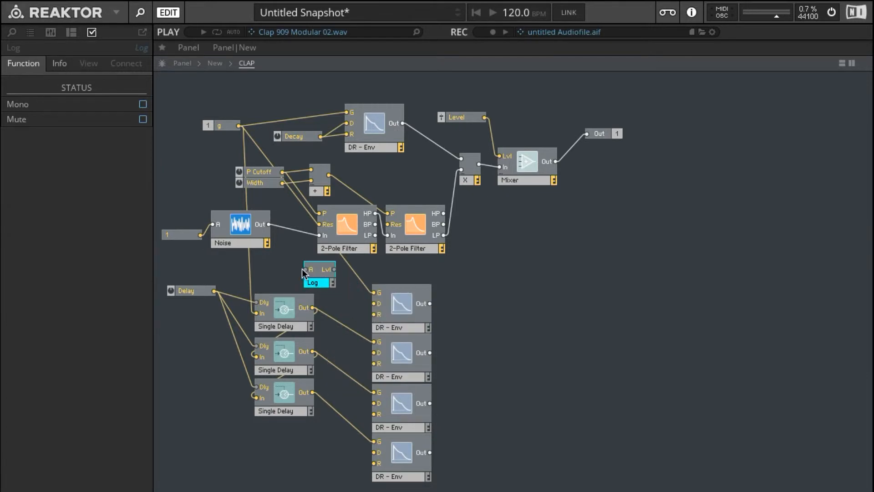
pyautogui.moveTo(306, 272)
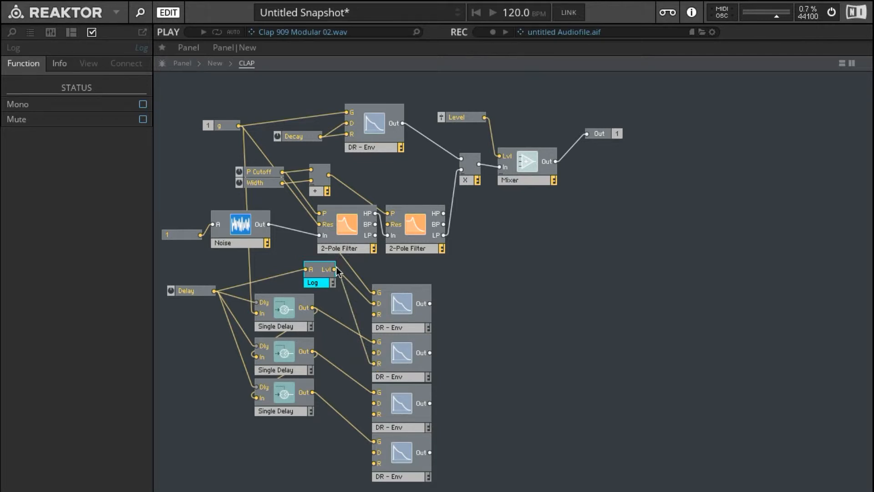
pyautogui.moveTo(374, 361)
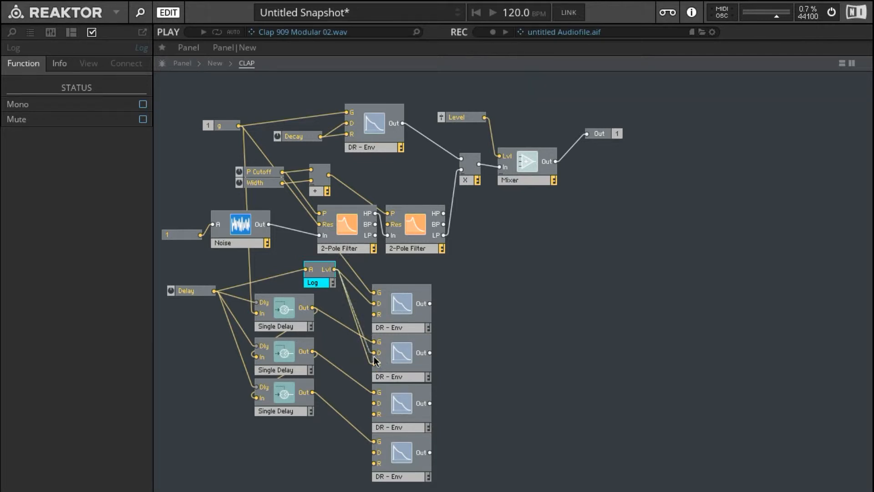
pyautogui.moveTo(335, 273)
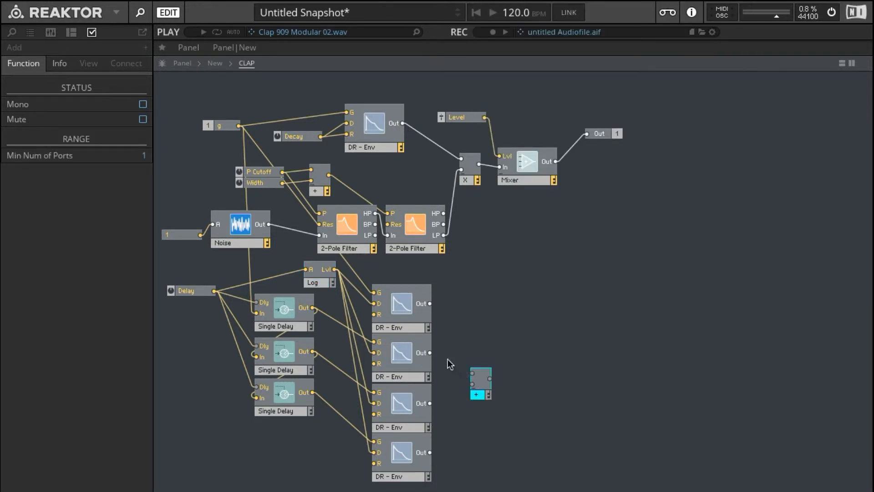
# Step: Place the new Add module beside the envelopes, then click in the upper window area
pyautogui.moveTo(430, 303); pyautogui.dragTo(473, 378)
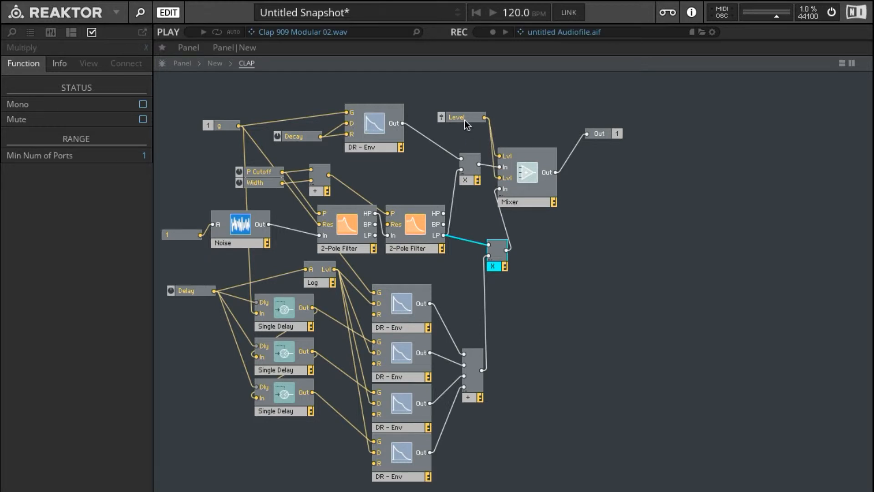
pyautogui.click(457, 117)
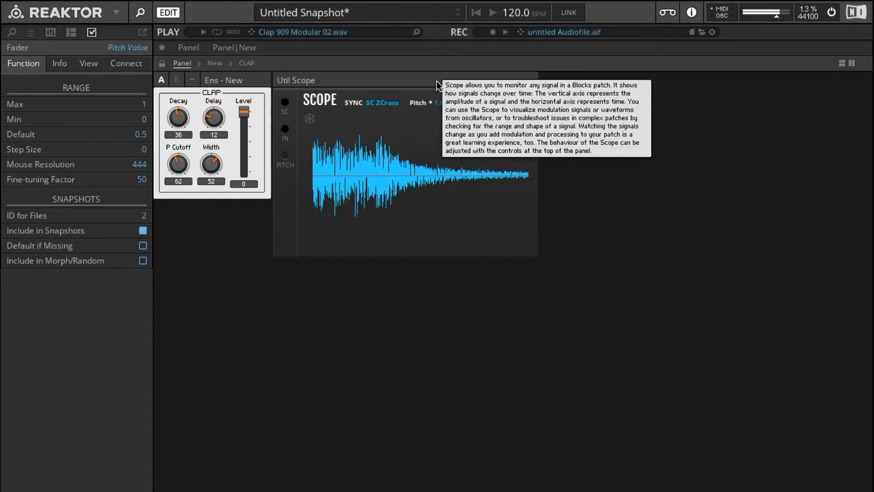
# Step: Select the Decay knob and drag it down to reshape the clap
pyautogui.click(178, 117)
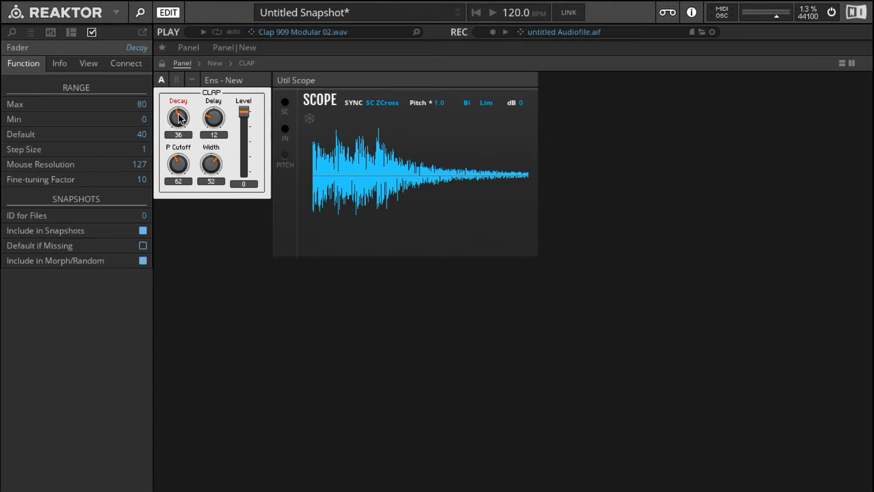
pyautogui.moveTo(178, 117); pyautogui.dragTo(178, 131)
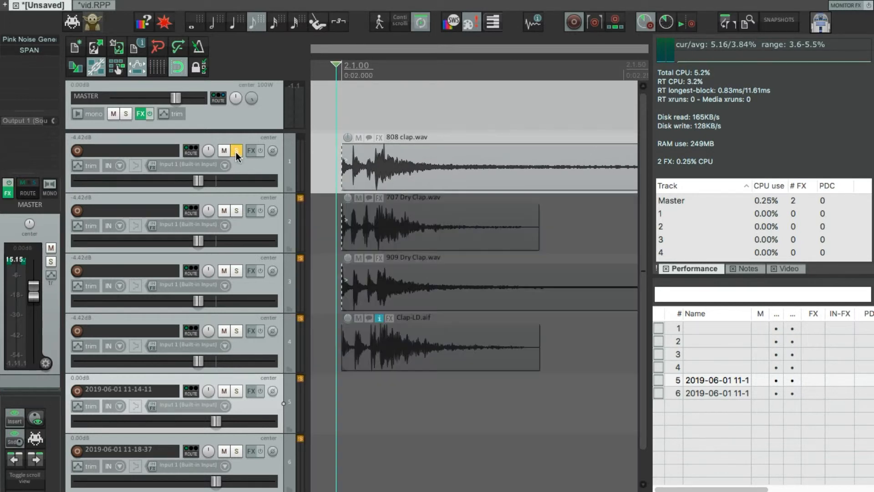
# Step: Unsolo the 808 clap track and solo the 909 Dry Clap track
pyautogui.click(224, 150)
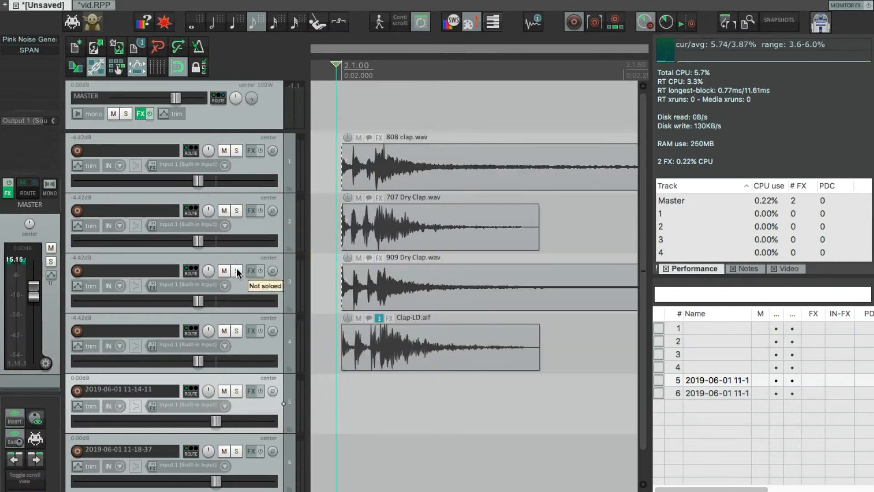
pyautogui.click(235, 270)
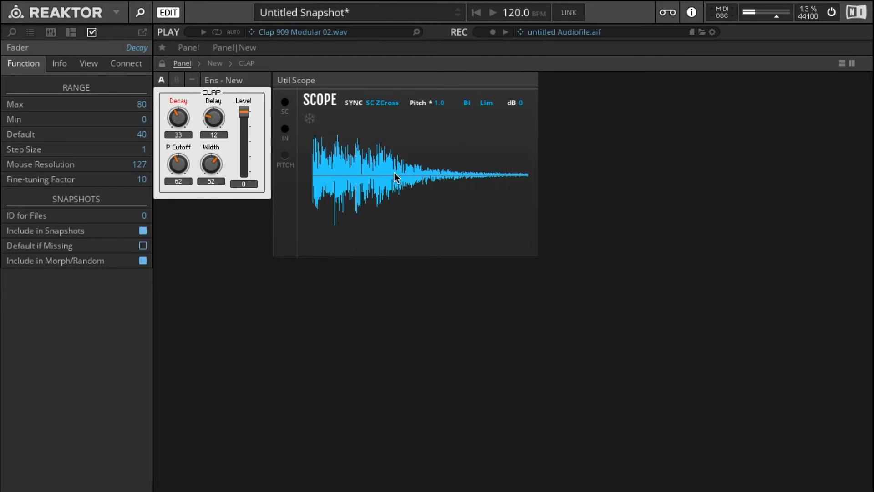
# Step: Return to the CLAP structure and select the Mixer module for editing
pyautogui.click(214, 62)
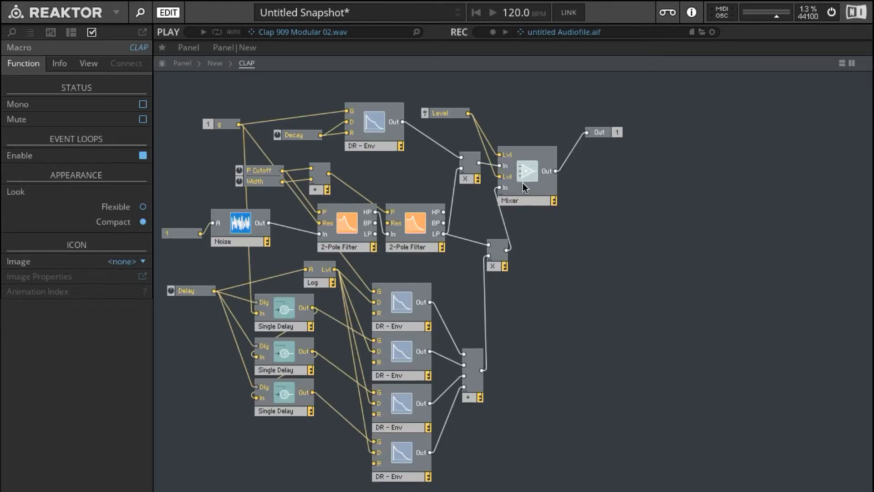
pyautogui.click(181, 63)
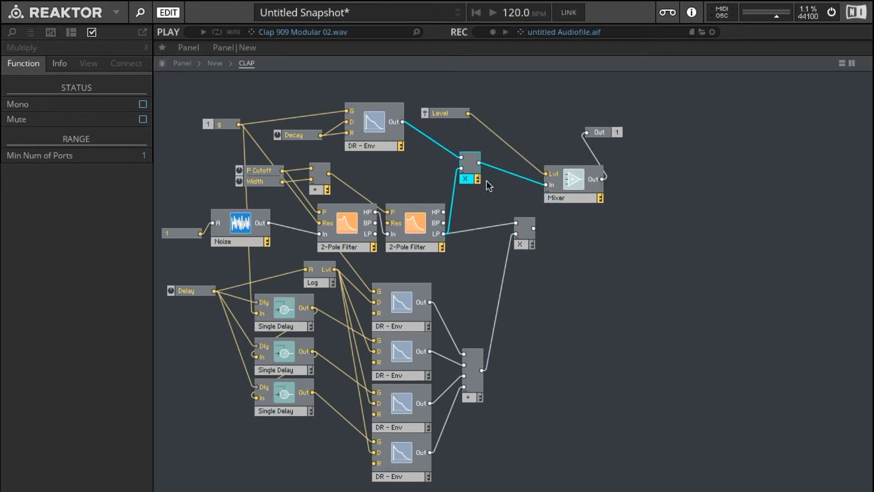
pyautogui.moveTo(512, 228)
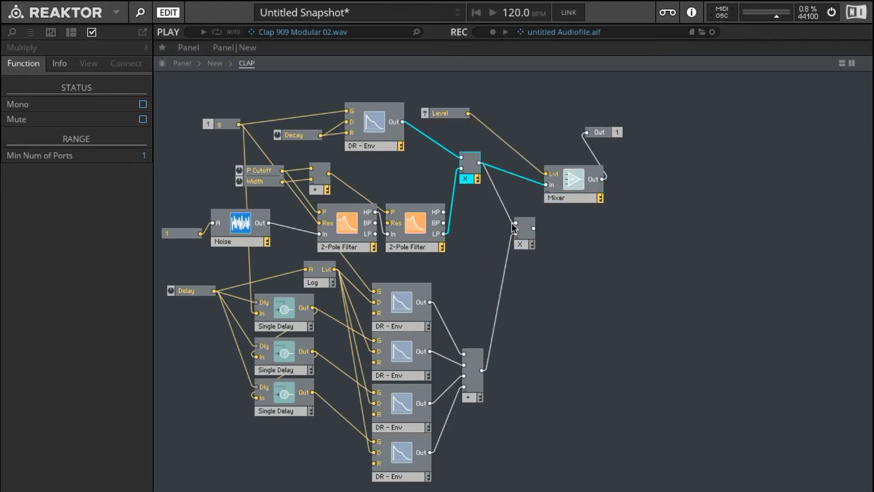
pyautogui.moveTo(538, 195)
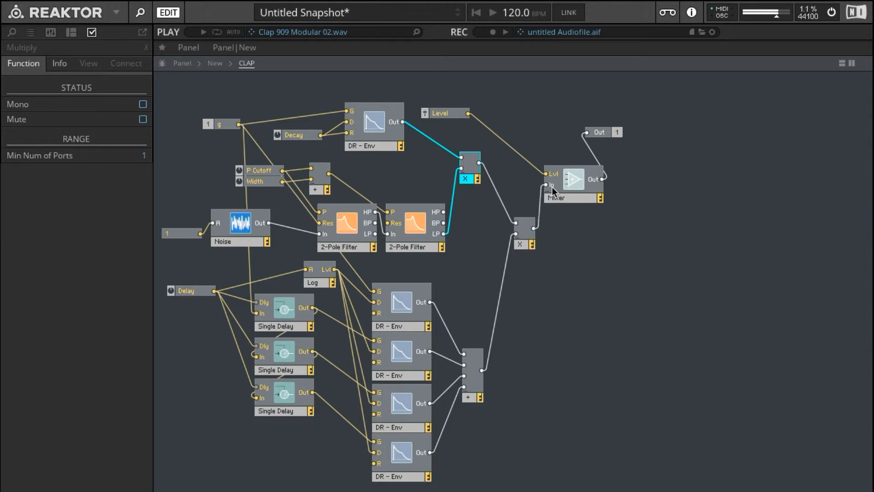
pyautogui.moveTo(777, 96)
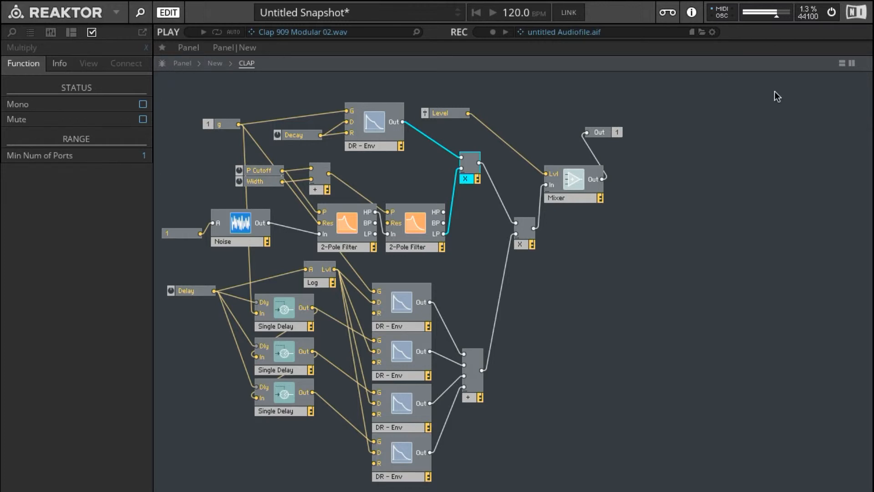
# Step: Switch to split view with the panel above the CLAP structure
pyautogui.click(215, 63)
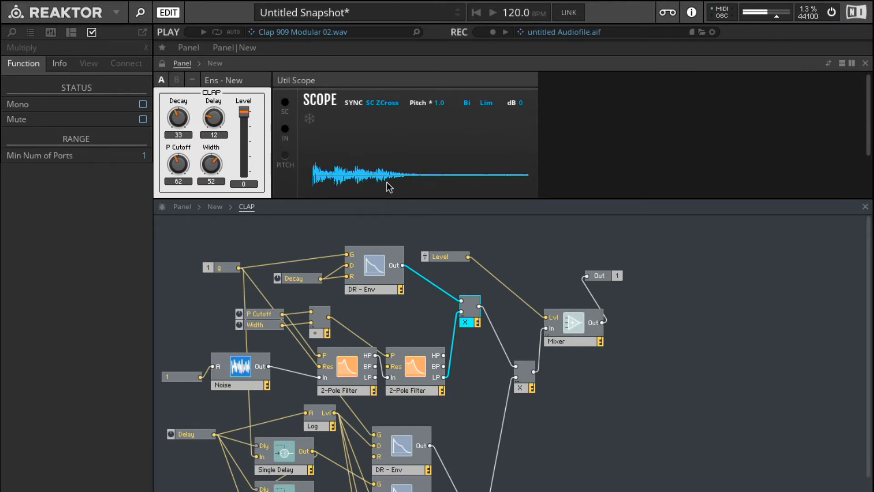
# Step: Raise the clap's Decay knob to 50 and dismiss the module list
pyautogui.click(178, 117)
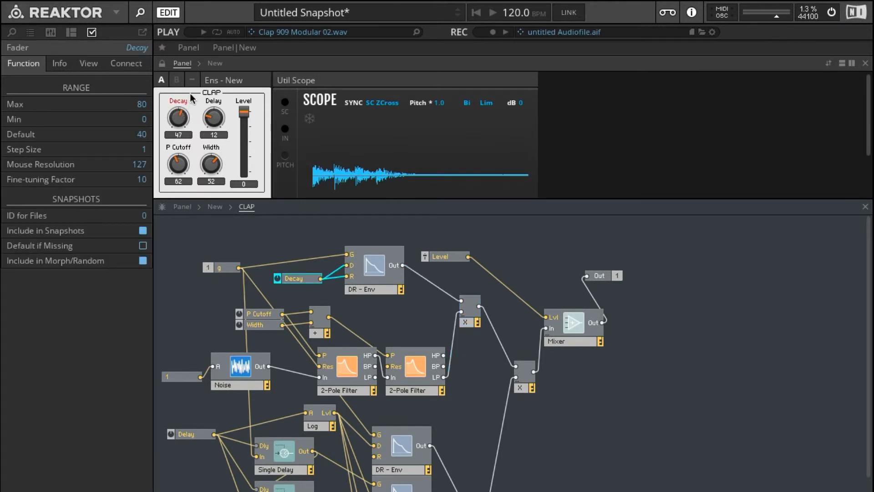
pyautogui.moveTo(178, 117); pyautogui.dragTo(178, 112)
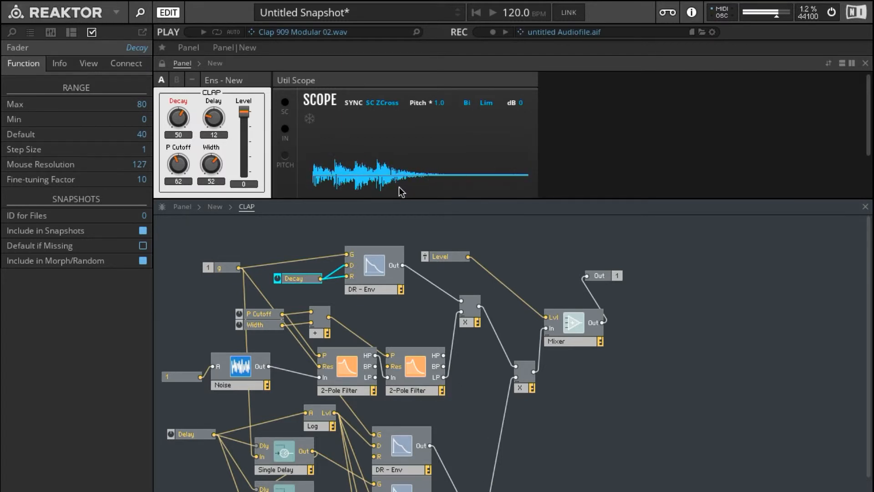
pyautogui.scroll(-3)
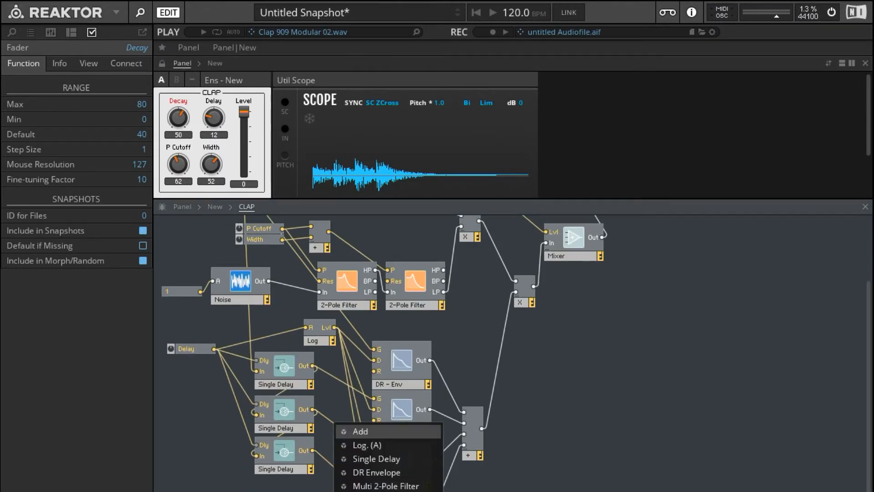
pyautogui.click(376, 472)
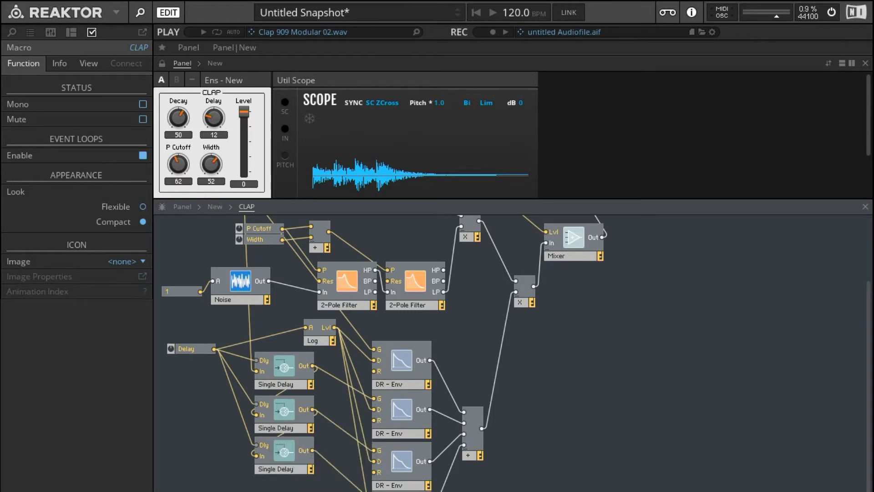
# Step: Place the new 0–50 knob beside the Level fader and sweep it, ending near 34.8
pyautogui.click(178, 117)
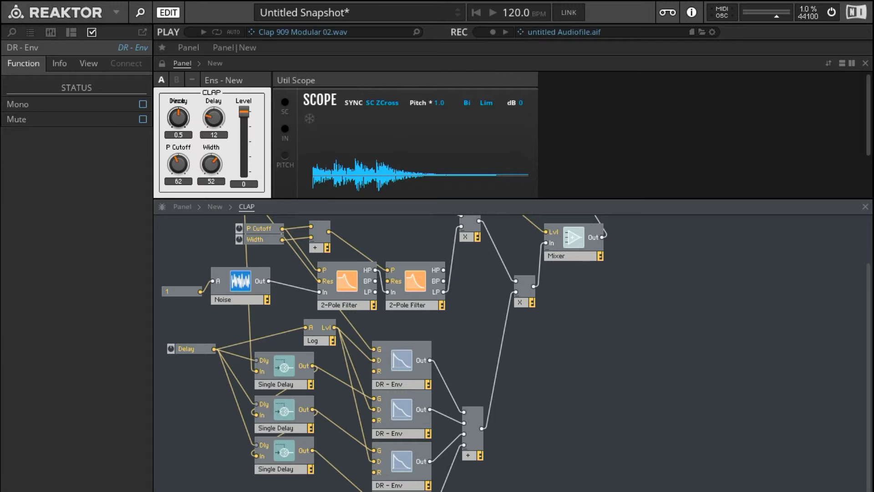
pyautogui.moveTo(209, 192)
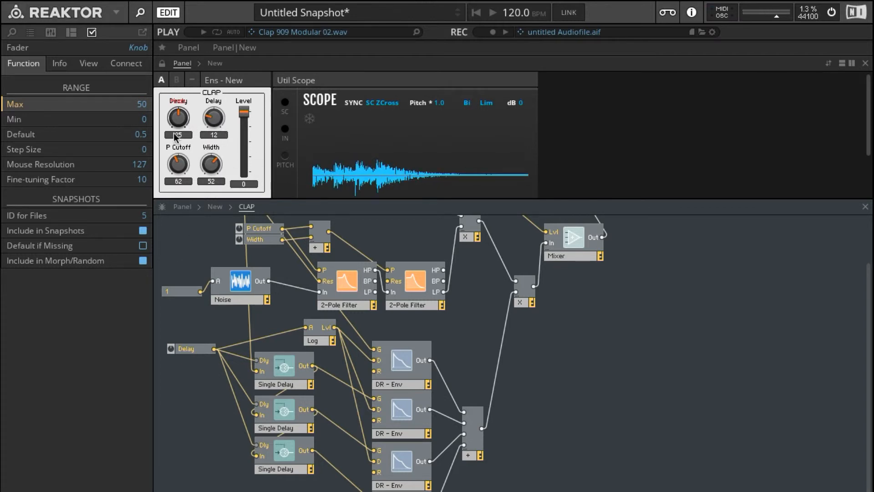
pyautogui.moveTo(226, 128); pyautogui.dragTo(226, 120)
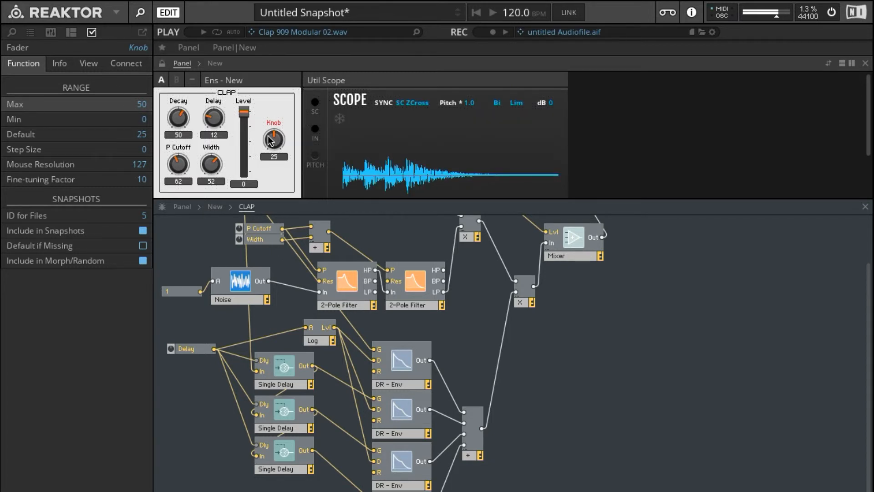
pyautogui.moveTo(273, 139); pyautogui.dragTo(276, 117)
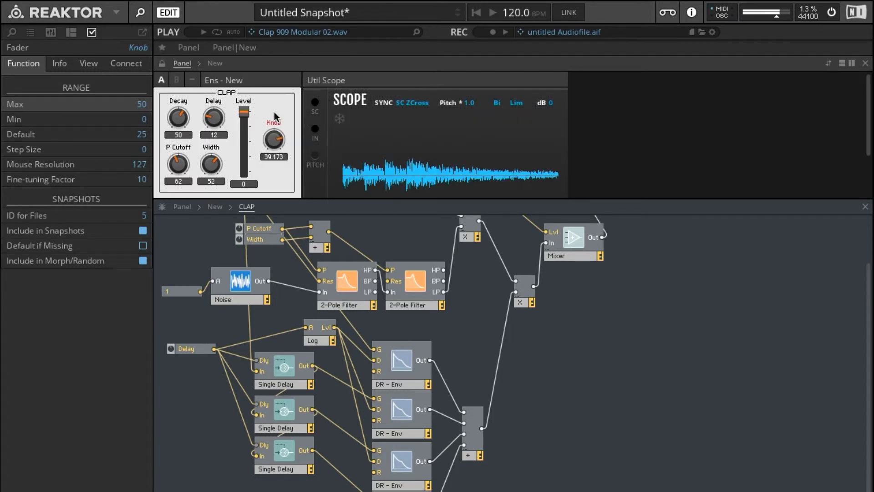
pyautogui.moveTo(274, 138); pyautogui.dragTo(273, 133)
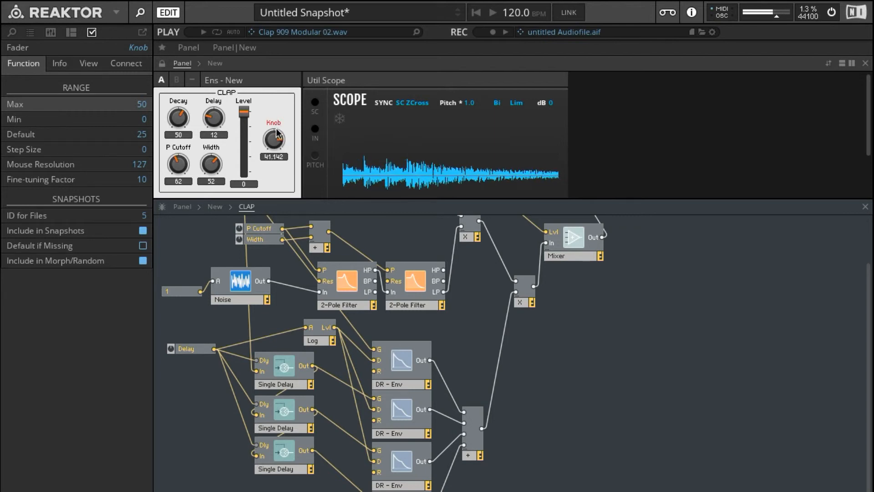
pyautogui.moveTo(274, 138); pyautogui.dragTo(273, 145)
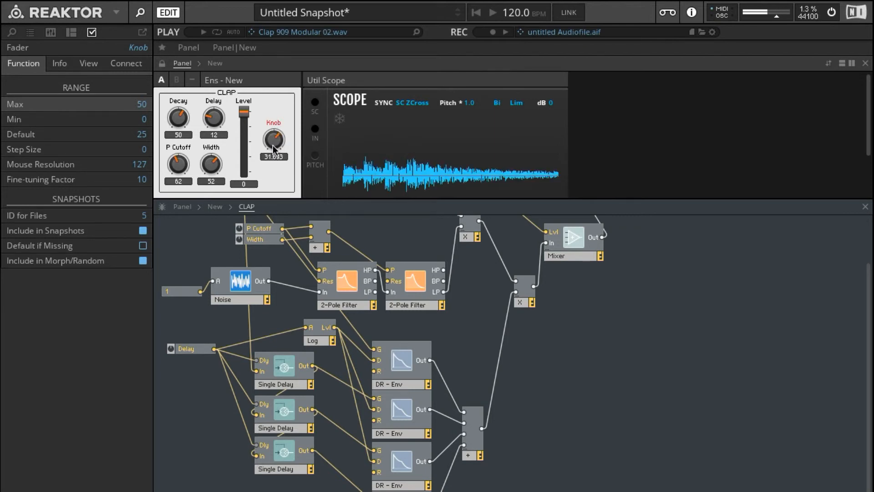
pyautogui.moveTo(273, 140); pyautogui.dragTo(273, 134)
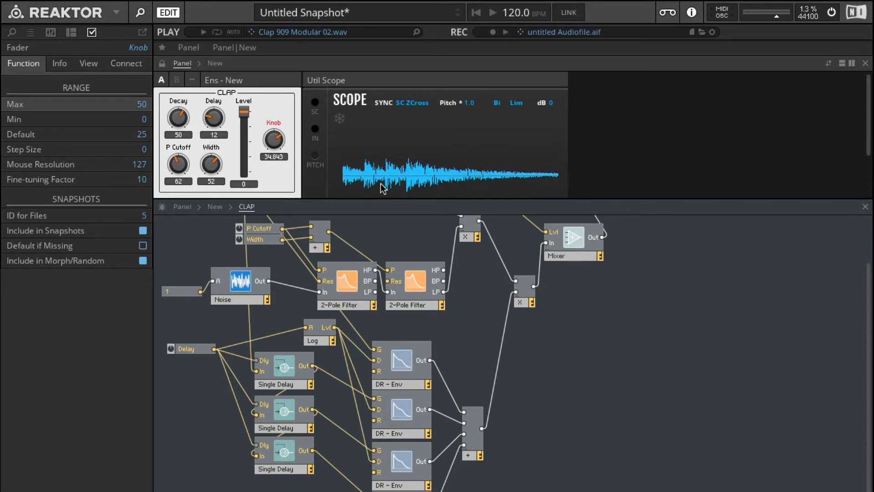
pyautogui.moveTo(404, 194)
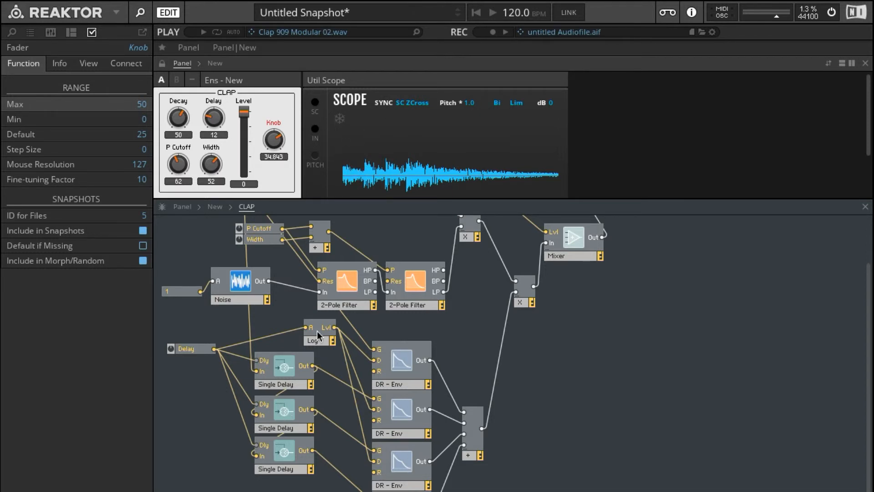
# Step: Insert a Multiply between the Delay knob and Log, with a 0.5 constant
pyautogui.click(316, 335)
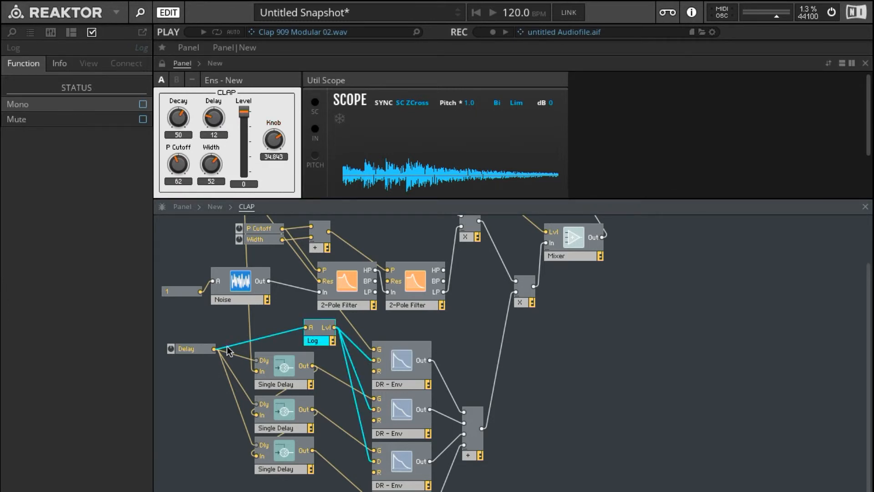
pyautogui.click(189, 348)
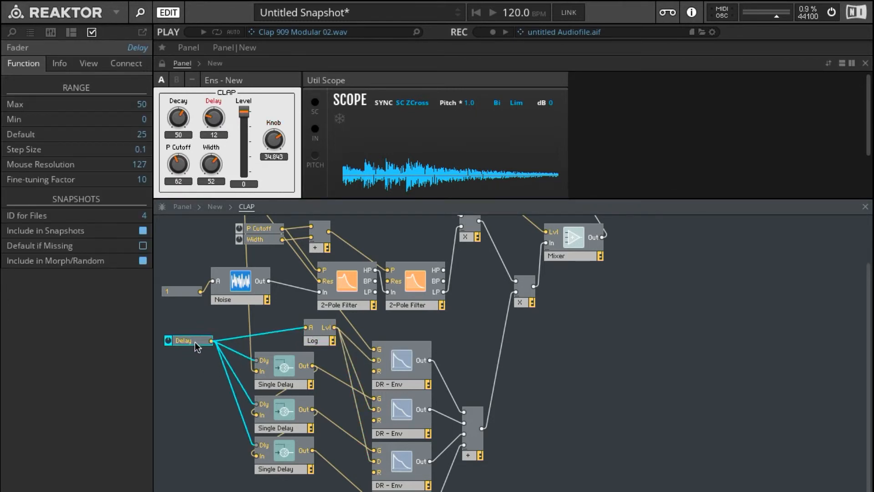
pyautogui.moveTo(323, 346)
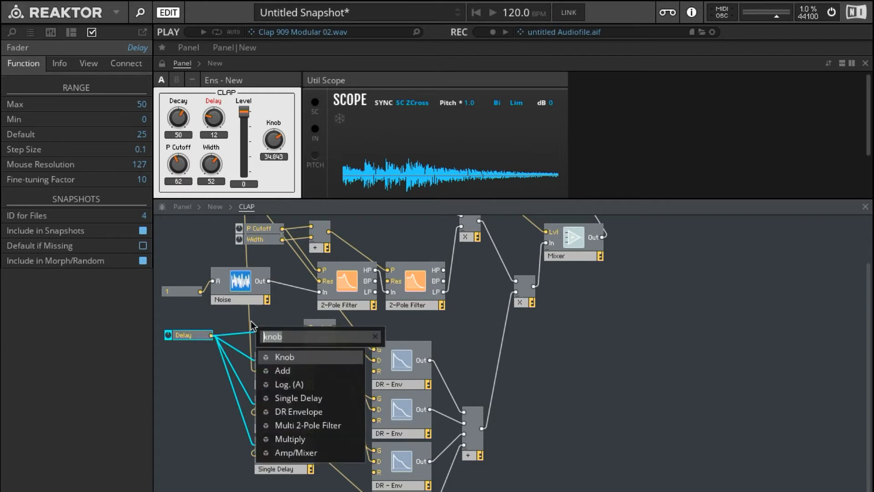
pyautogui.write('mult')
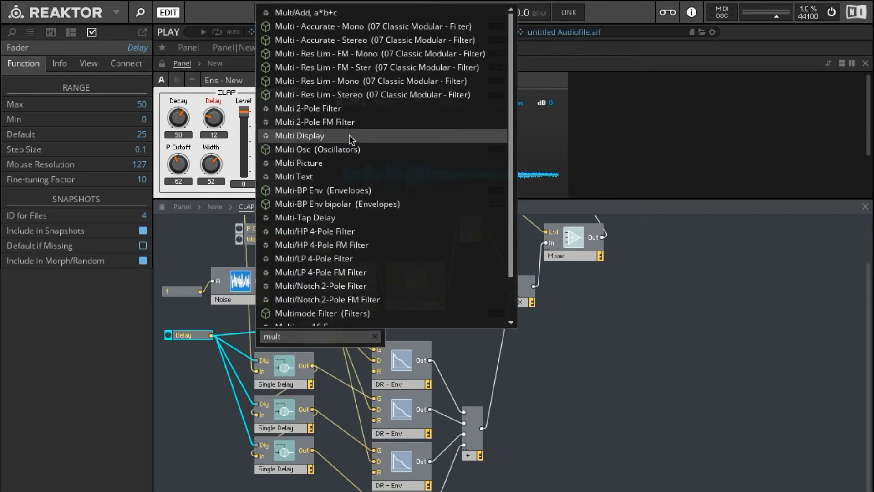
pyautogui.scroll(-3)
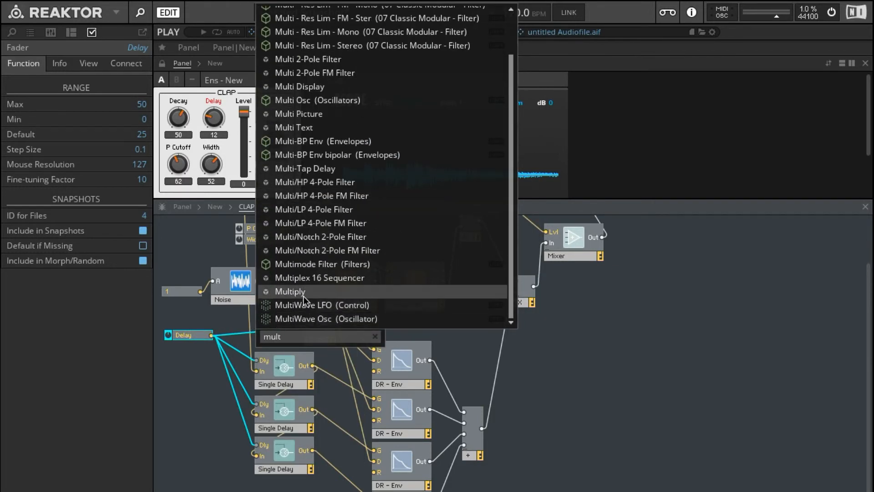
pyautogui.click(289, 291)
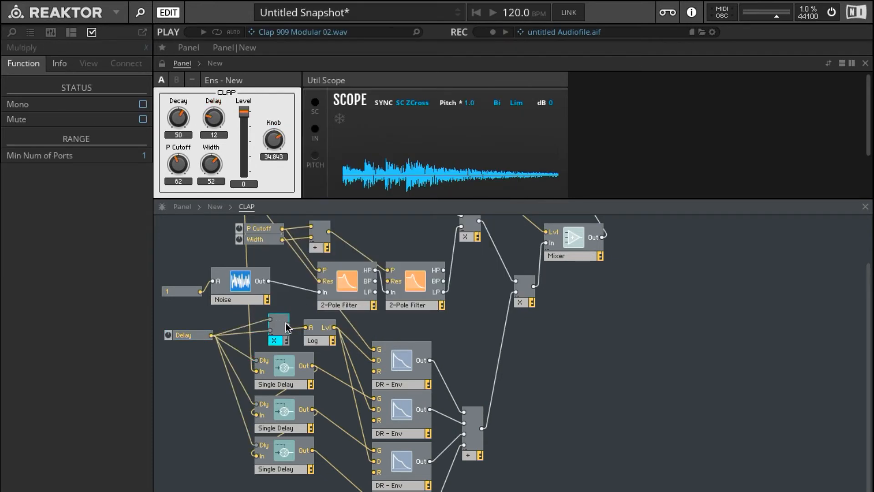
pyautogui.moveTo(287, 332)
pyautogui.write('5')
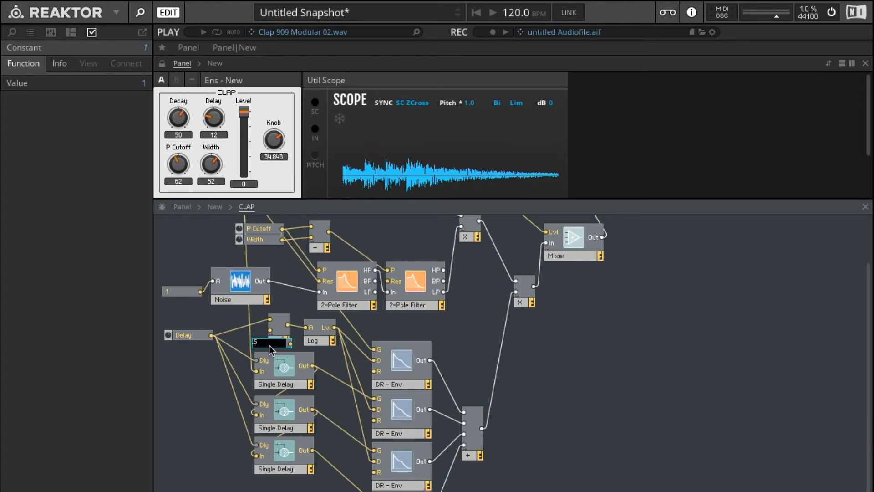
pyautogui.write('0.5')
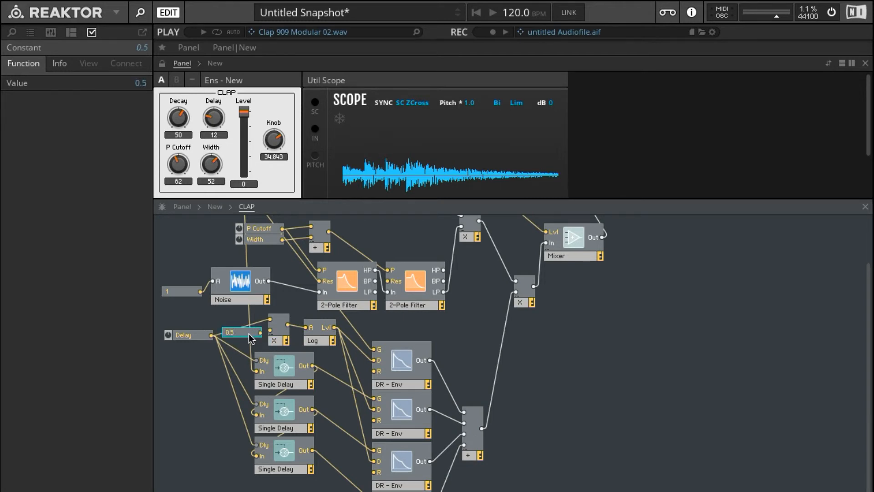
pyautogui.moveTo(389, 216)
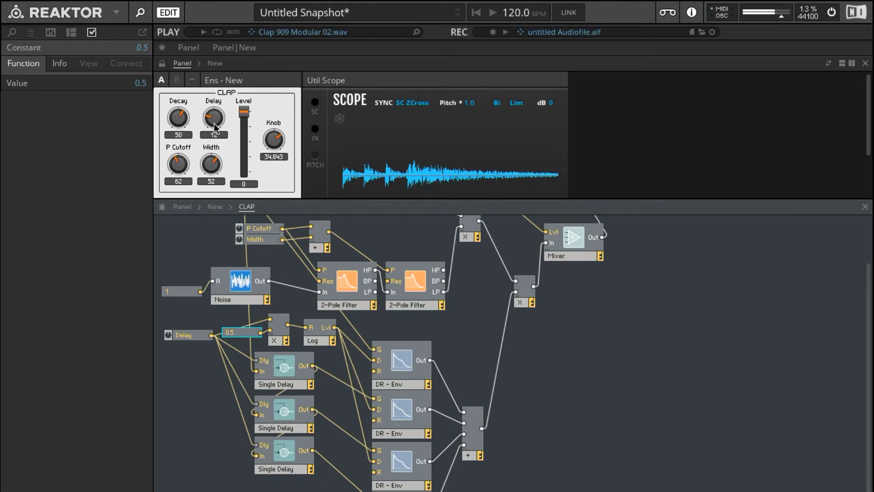
# Step: Sweep the Delay knob between about 11 and 42, leaving it at 17.9
pyautogui.click(184, 335)
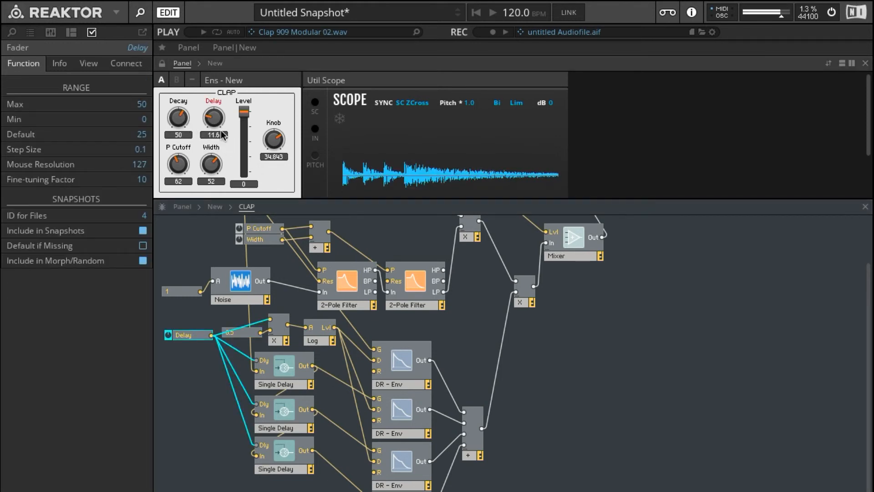
pyautogui.moveTo(213, 117); pyautogui.dragTo(214, 123)
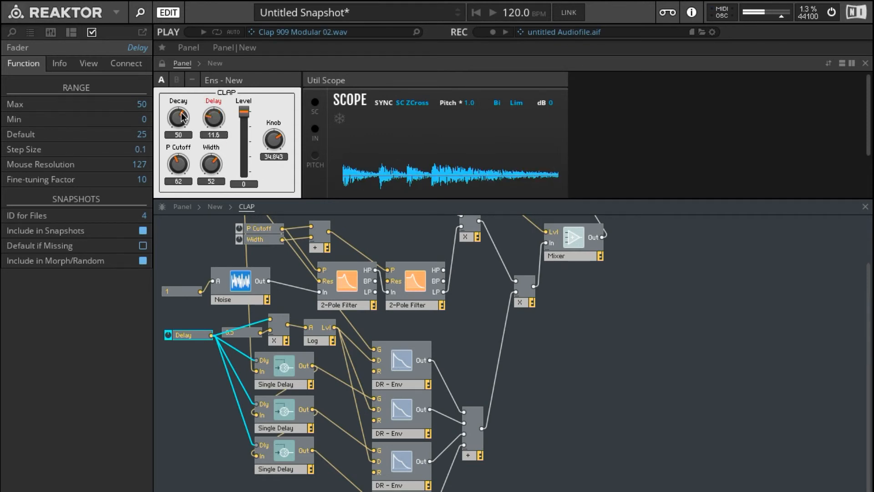
pyautogui.moveTo(213, 117); pyautogui.dragTo(213, 104)
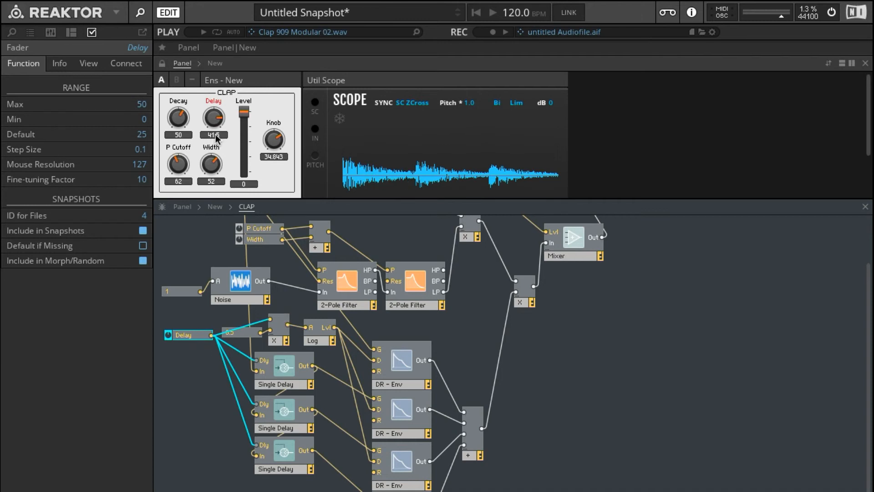
pyautogui.moveTo(214, 117); pyautogui.dragTo(216, 145)
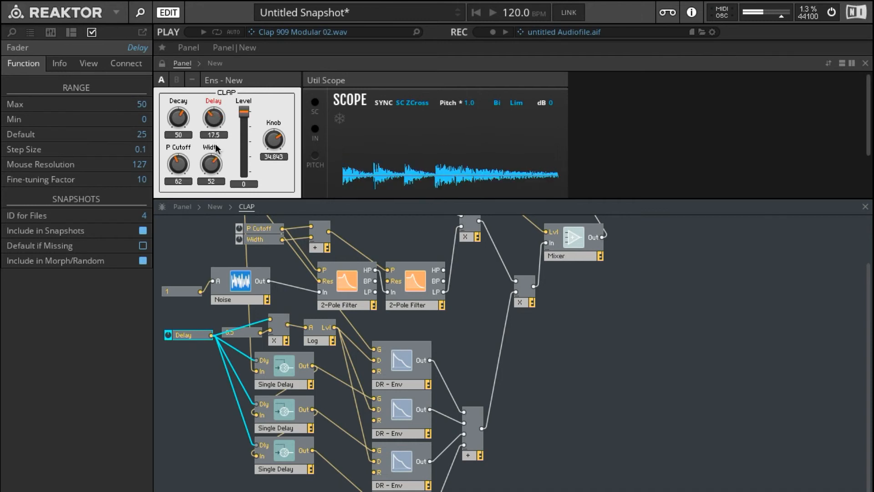
pyautogui.moveTo(214, 118); pyautogui.dragTo(213, 104)
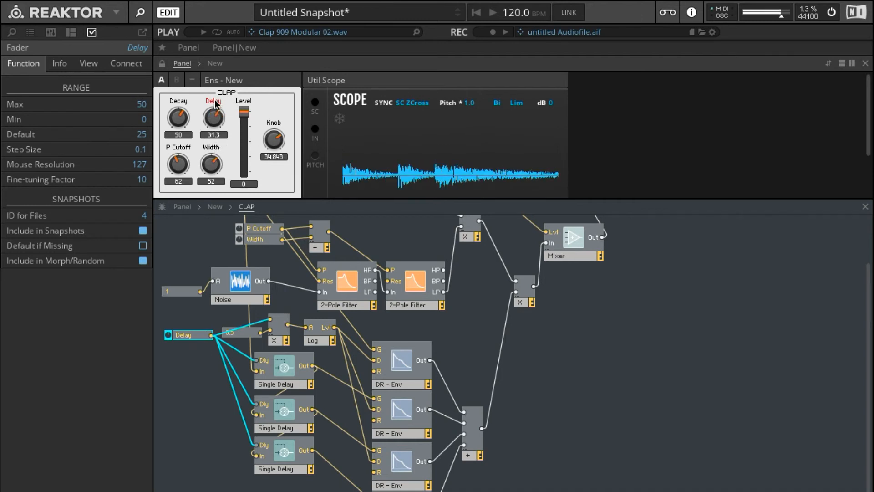
pyautogui.moveTo(213, 117); pyautogui.dragTo(213, 108)
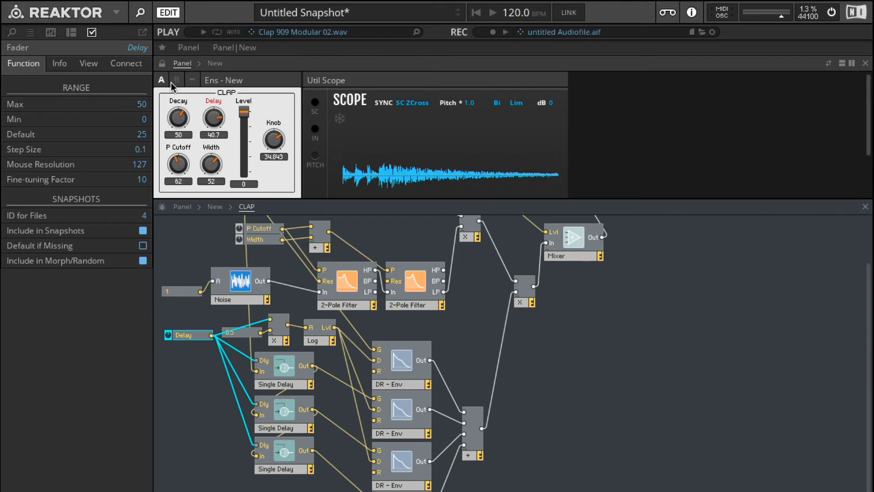
pyautogui.moveTo(213, 117); pyautogui.dragTo(182, 139)
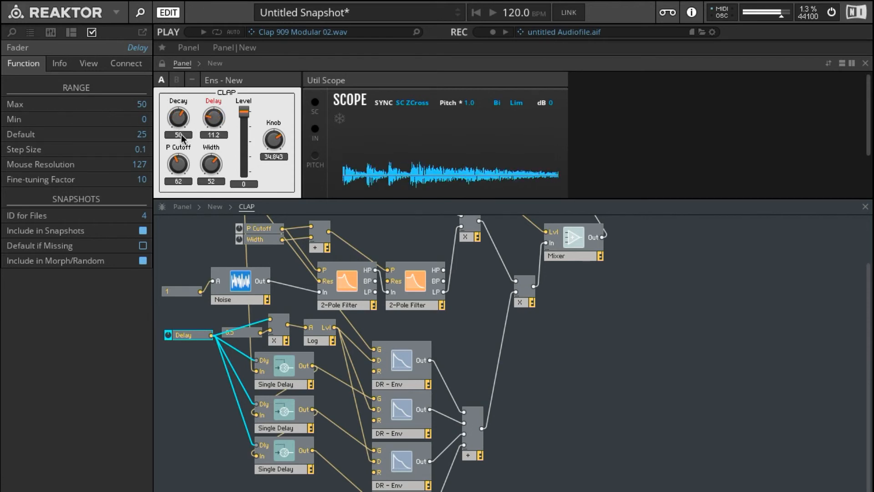
pyautogui.moveTo(213, 117); pyautogui.dragTo(213, 109)
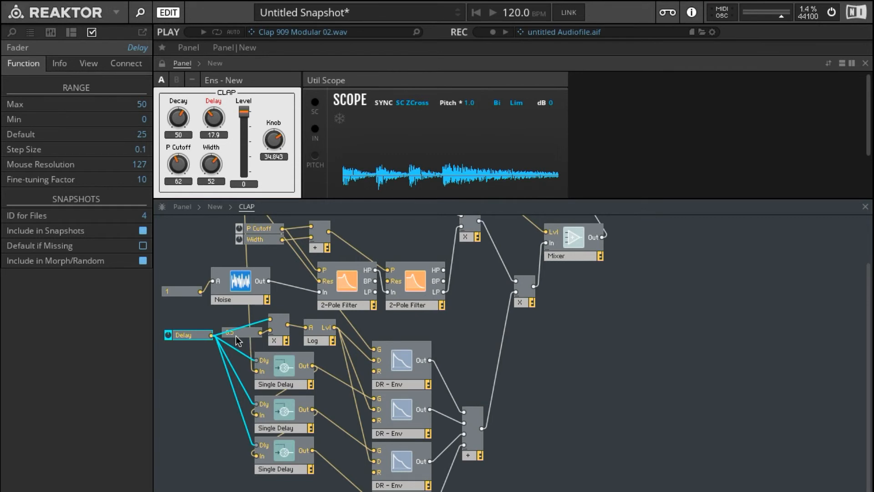
# Step: Change the Delay scaling constant value to 0.4
pyautogui.doubleClick(240, 331)
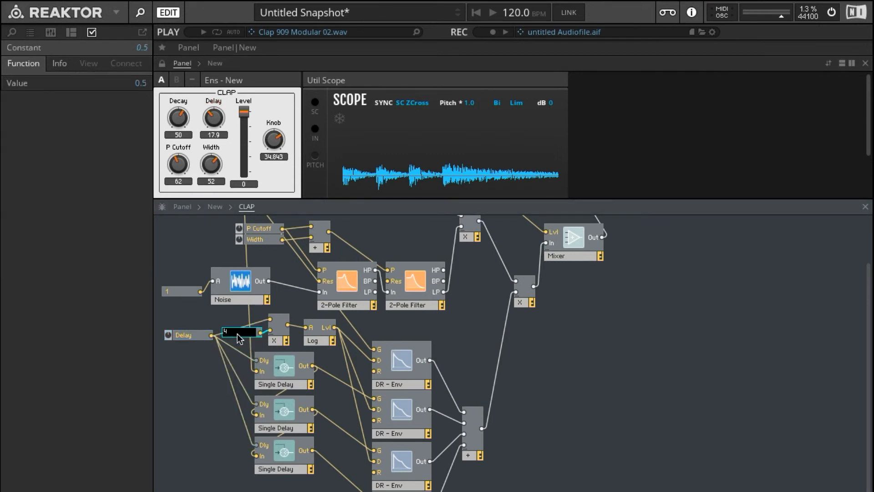
pyautogui.write('0.4')
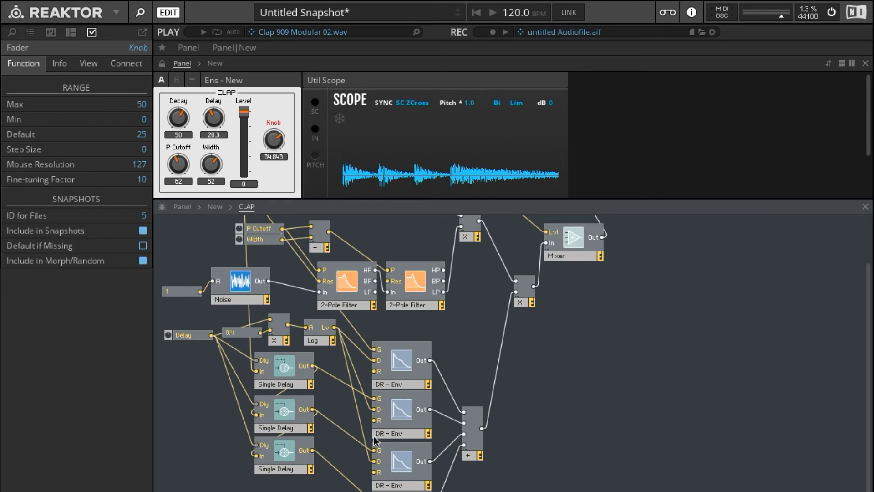
pyautogui.moveTo(177, 115)
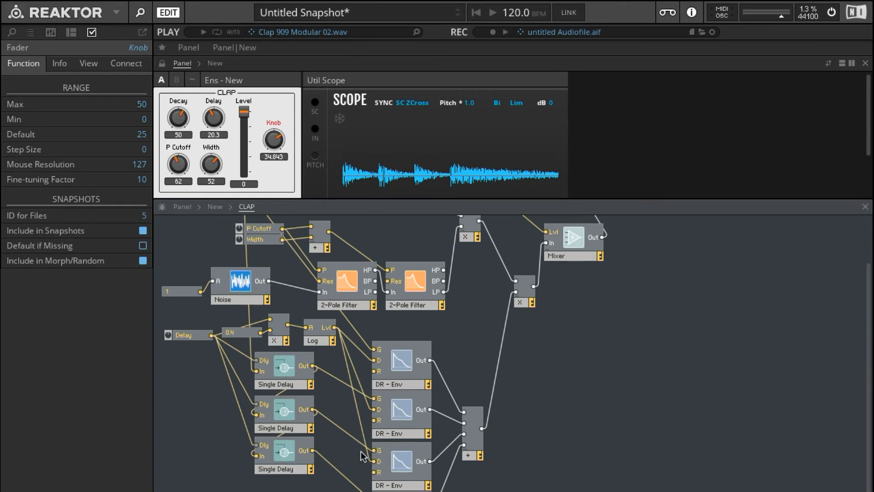
pyautogui.moveTo(347, 445)
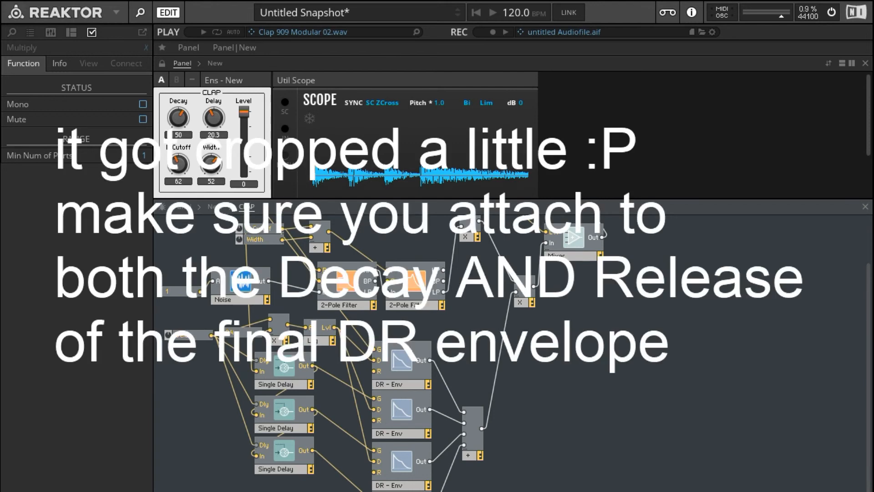
pyautogui.moveTo(217, 370)
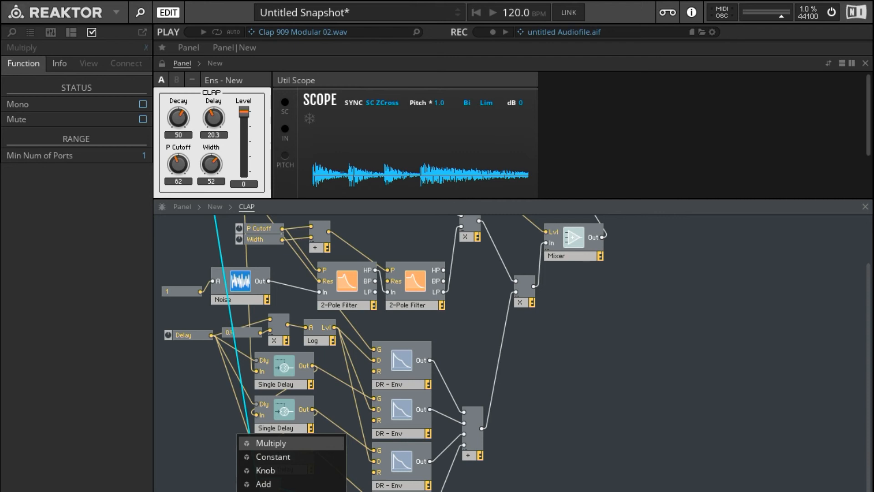
# Step: Insert a Multiply module to scale the Decay knob's signal
pyautogui.click(273, 456)
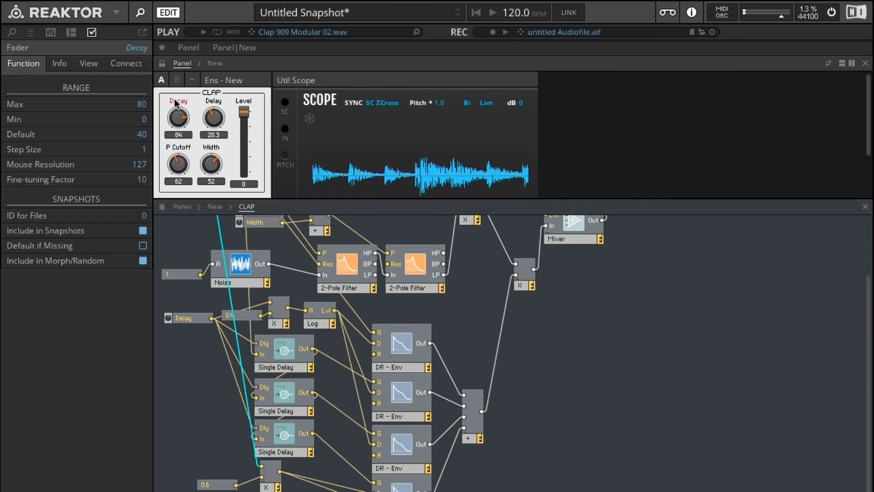
# Step: Sweep Decay between 29 and 60 and lower Delay, settling Decay at 49
pyautogui.moveTo(178, 116); pyautogui.dragTo(178, 145)
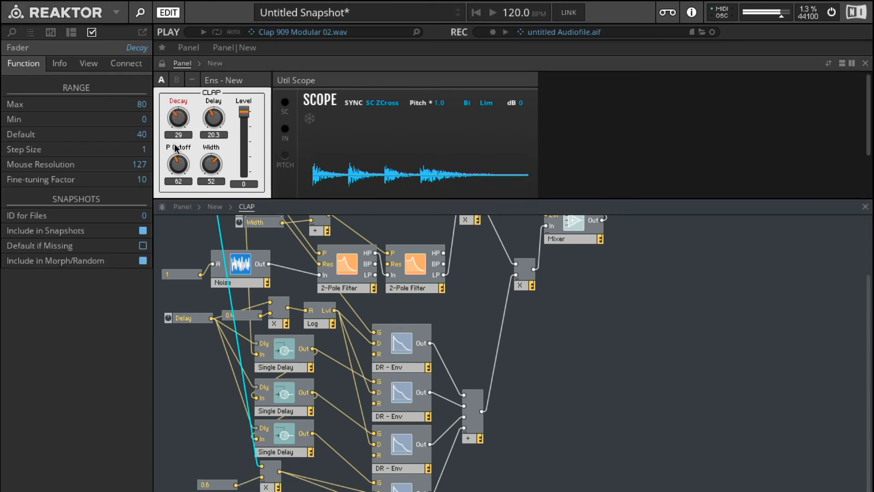
pyautogui.moveTo(178, 118); pyautogui.dragTo(178, 100)
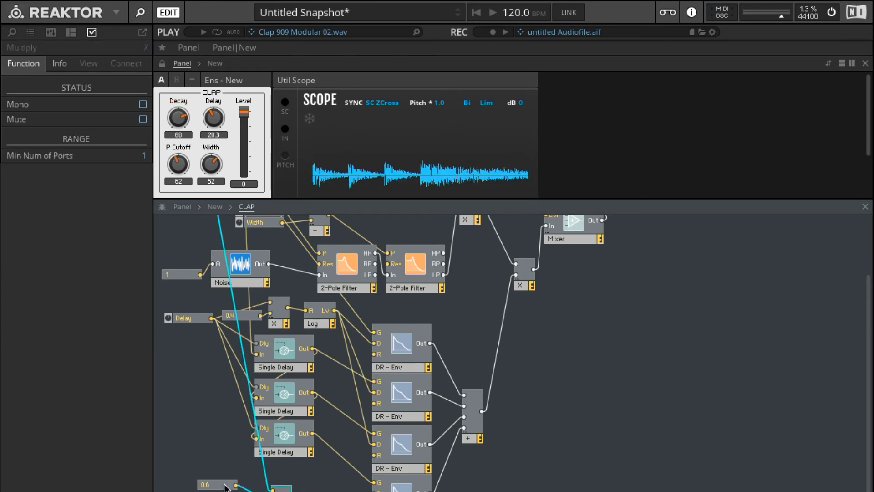
pyautogui.moveTo(213, 115); pyautogui.dragTo(213, 134)
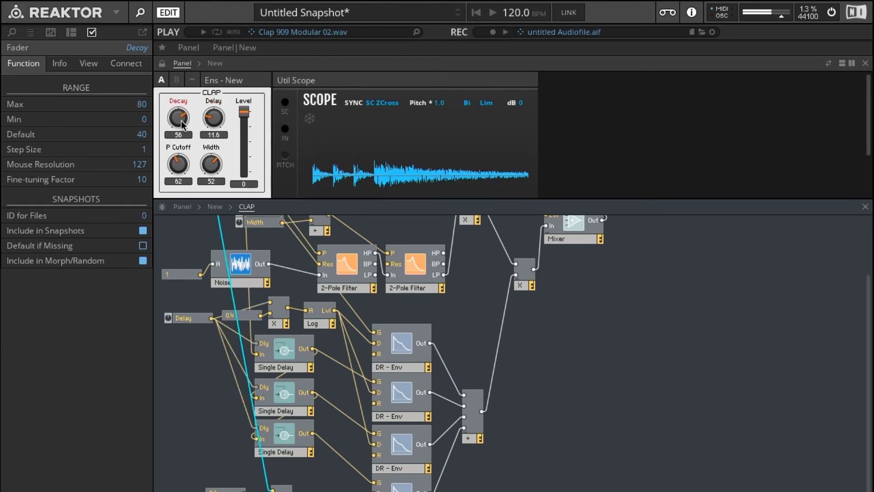
pyautogui.moveTo(179, 117); pyautogui.dragTo(179, 131)
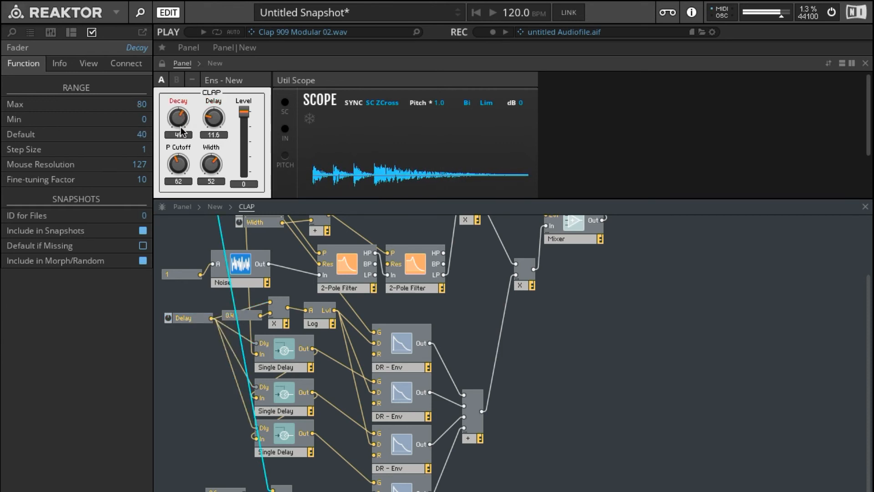
pyautogui.moveTo(178, 118); pyautogui.dragTo(179, 115)
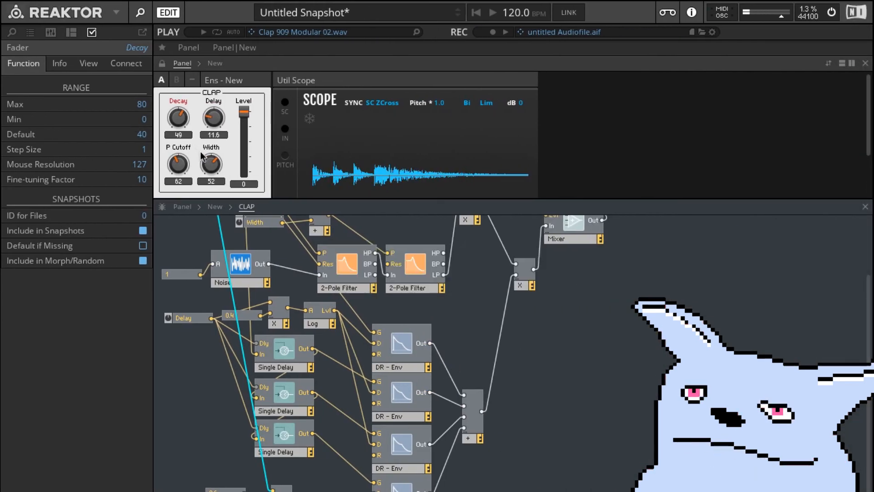
# Step: Set Width to 54, P Cutoff to 68 and Delay to 22.6
pyautogui.moveTo(210, 165); pyautogui.dragTo(211, 162)
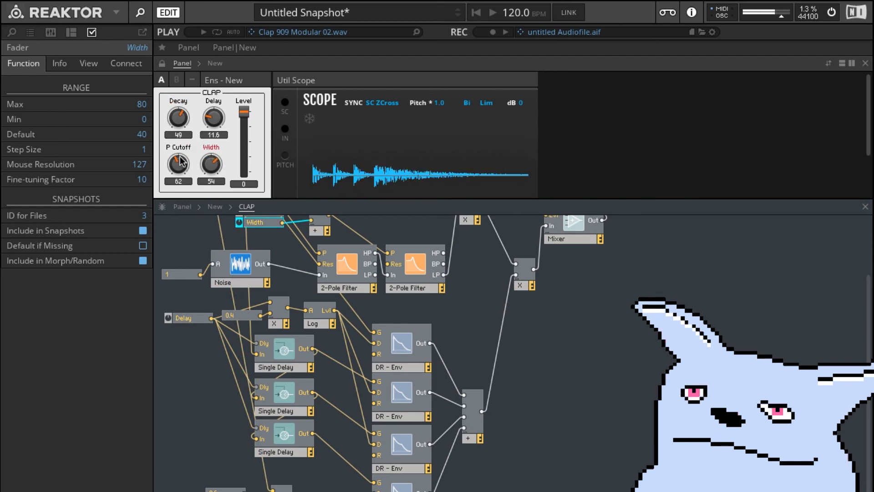
pyautogui.click(178, 165)
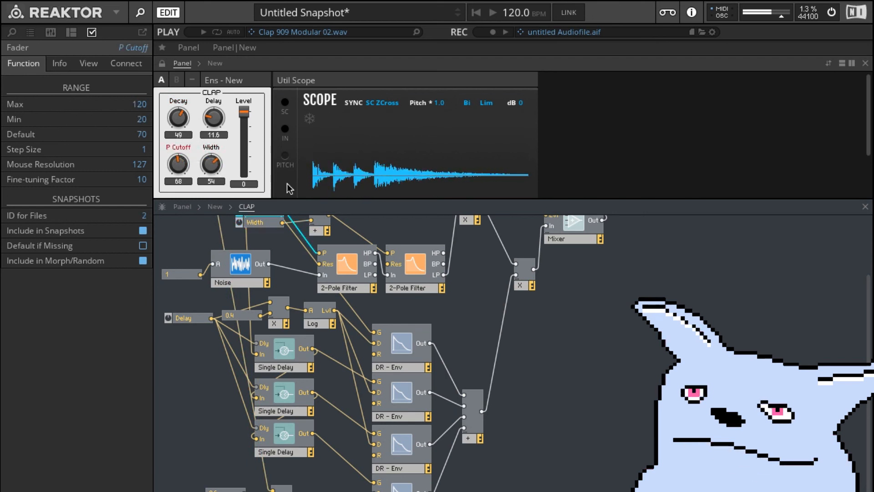
pyautogui.click(192, 317)
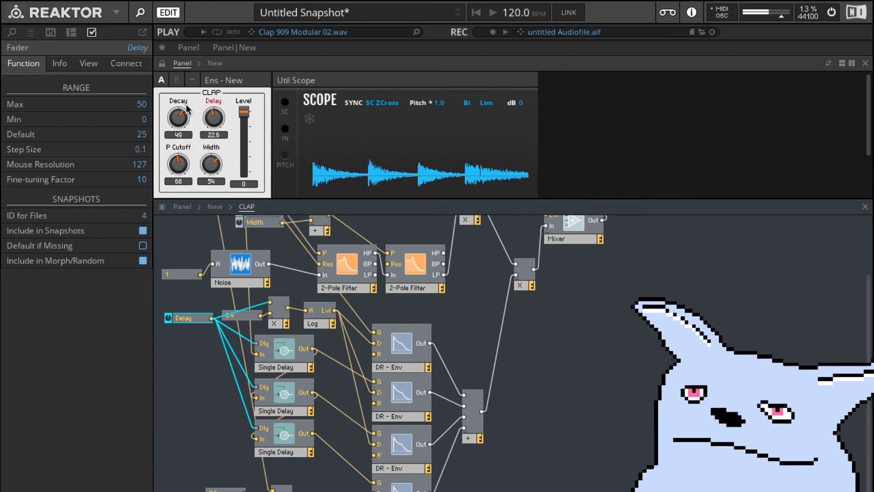